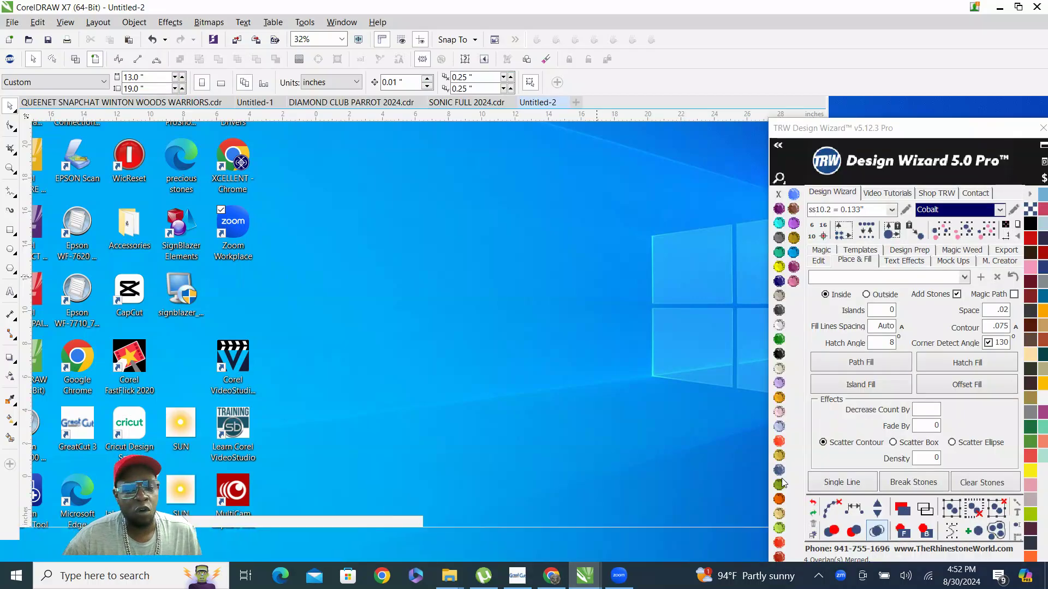
# - Bring the Untitled-2 Sonic poster document back on screen in CorelDRAW
pyautogui.click(538, 102)
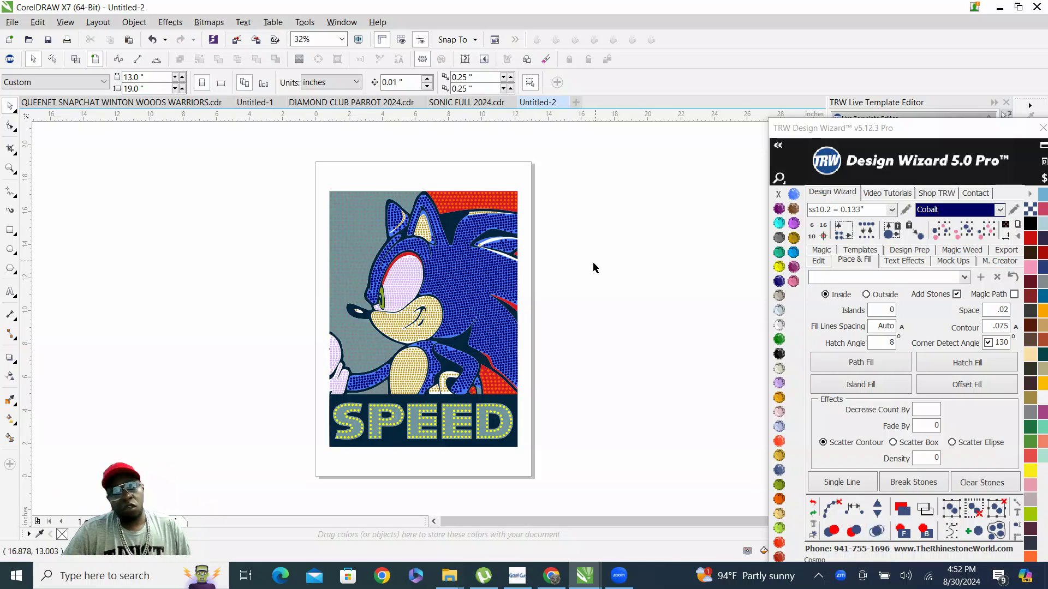
pyautogui.moveTo(617, 437)
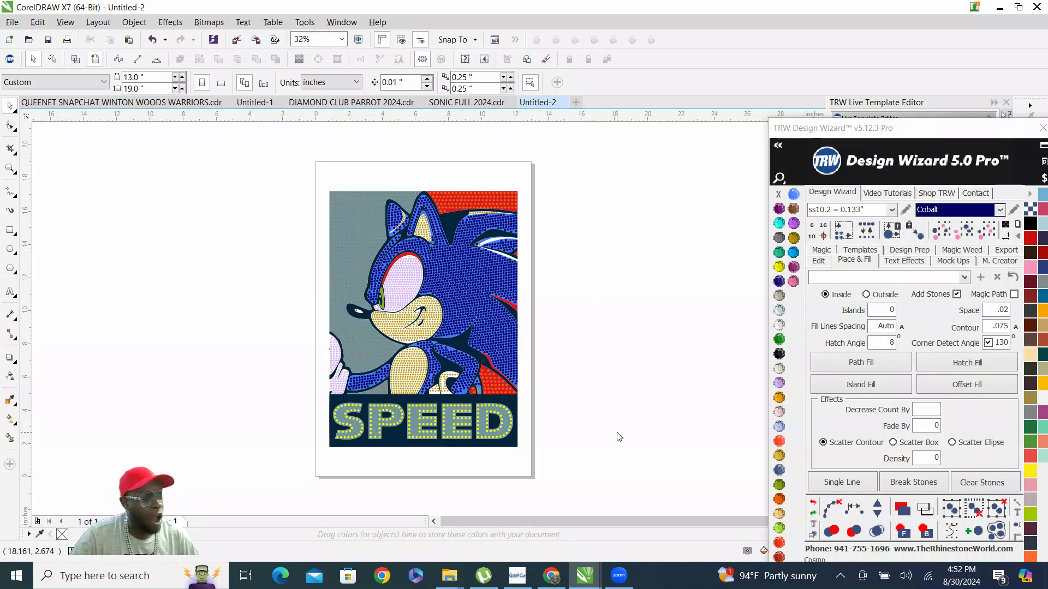
pyautogui.moveTo(361, 383)
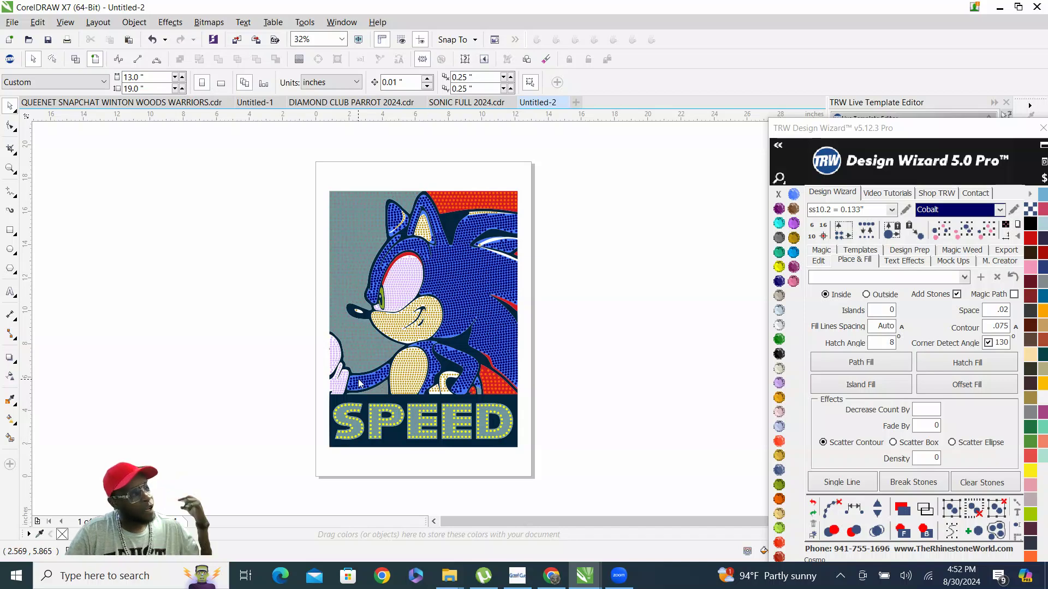
pyautogui.moveTo(419, 435)
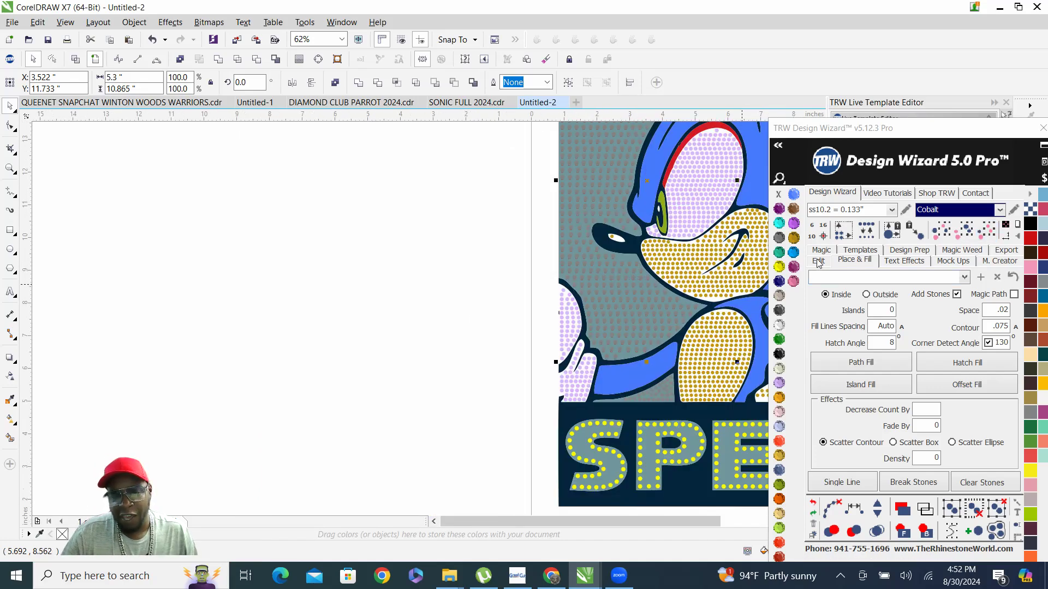
# - In Design Wizard's Edit tools, select matching stones and try the 0.106-inch size
pyautogui.click(818, 261)
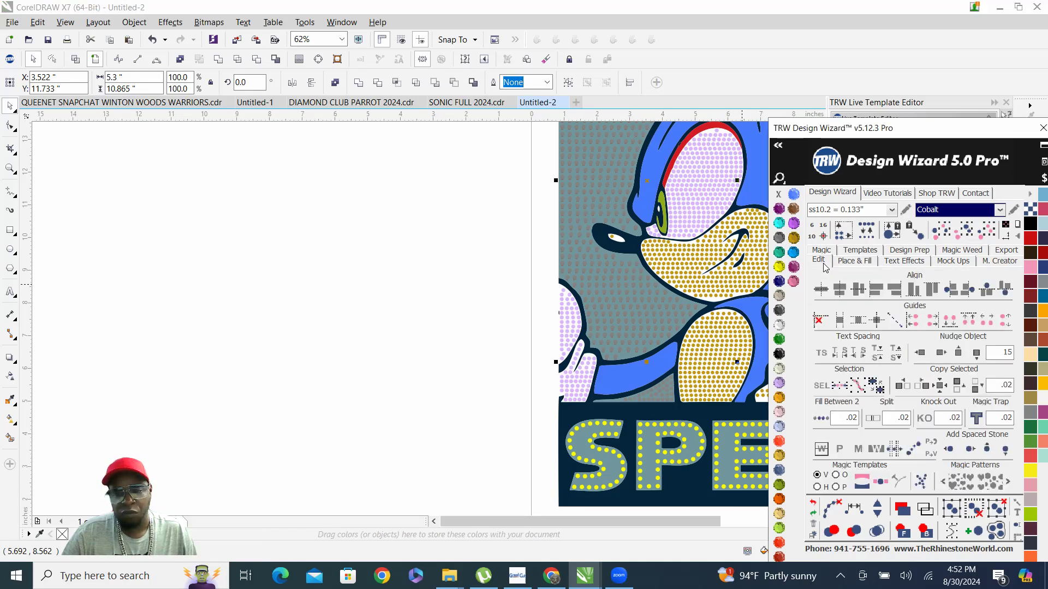
pyautogui.click(920, 352)
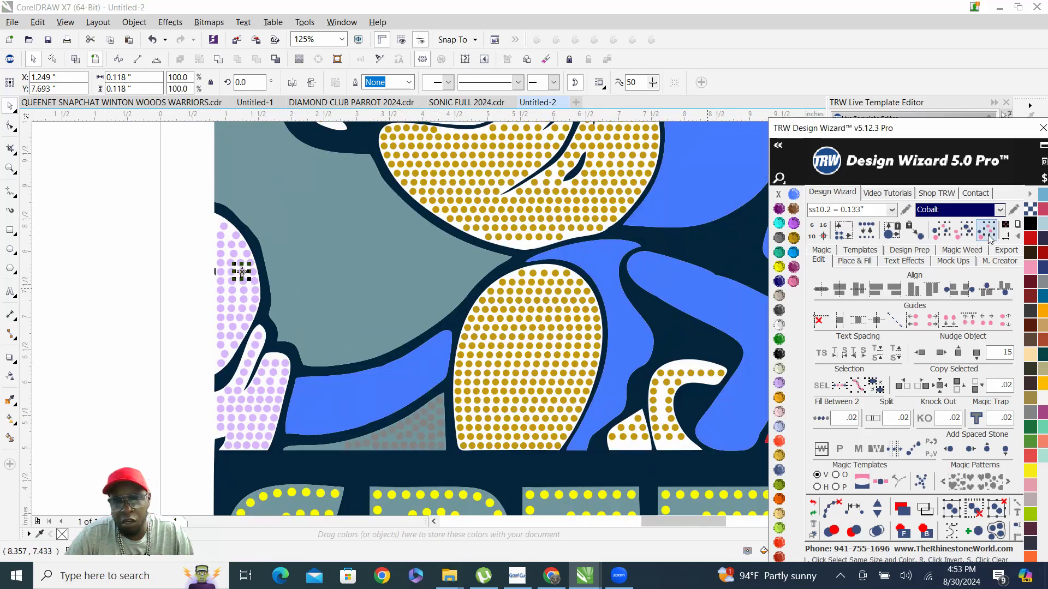
pyautogui.click(891, 209)
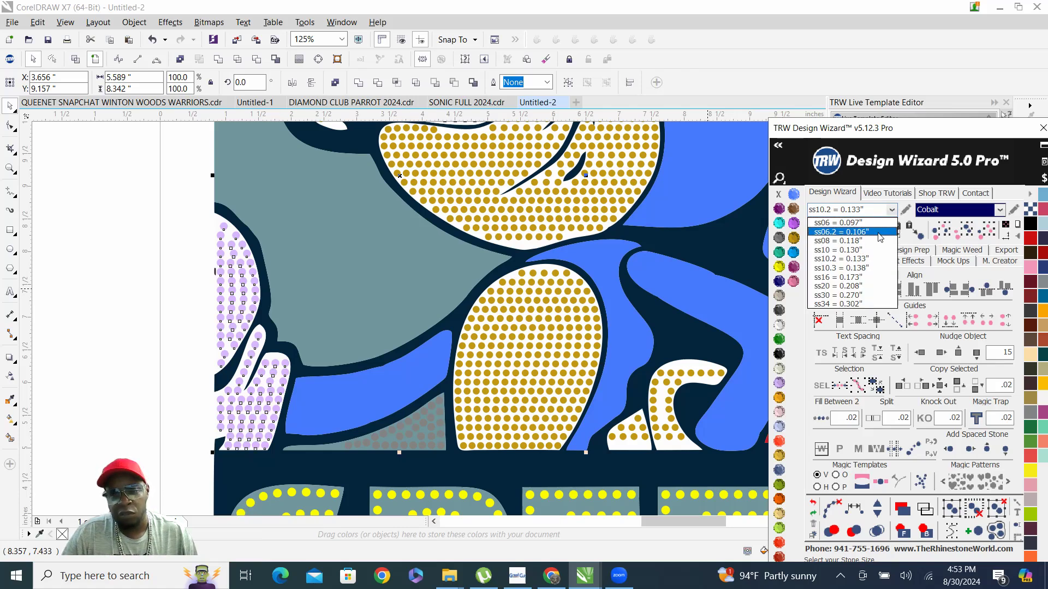
pyautogui.click(848, 232)
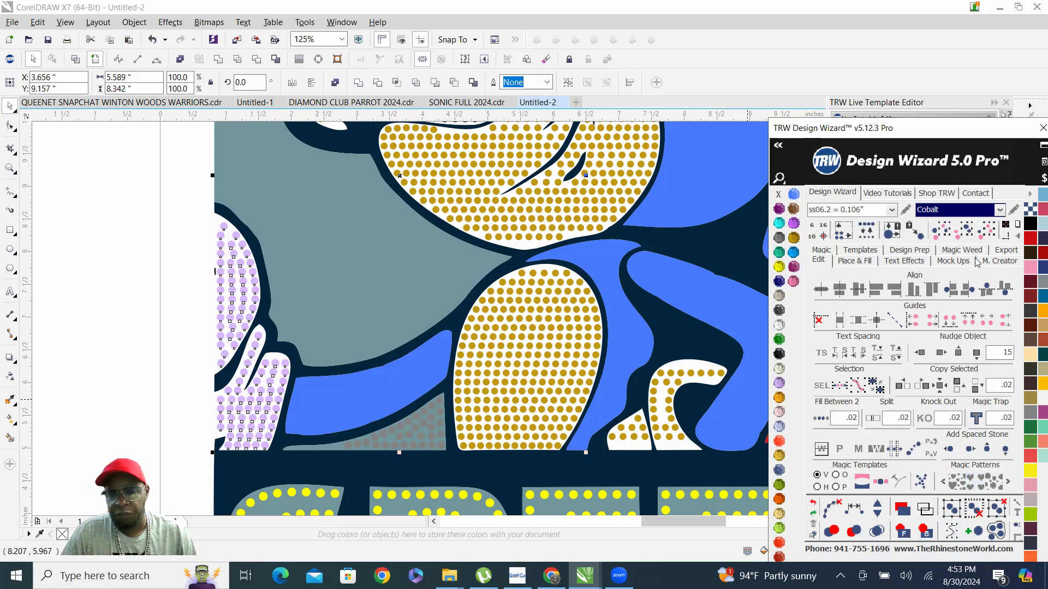
pyautogui.moveTo(867, 230)
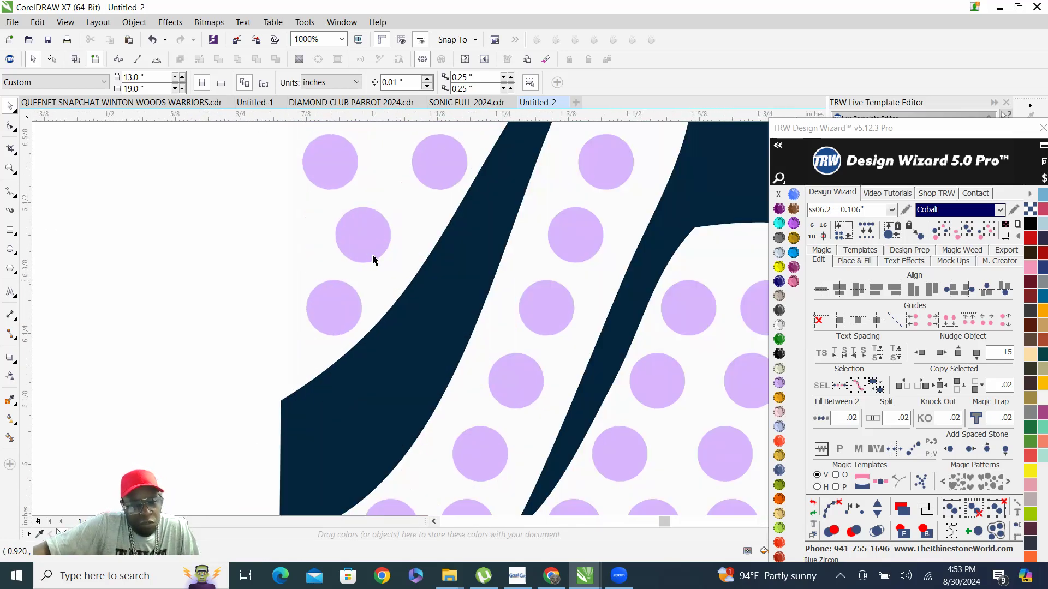
# - Replace the purple eye and glove stones with the ss10.2 = 0.133-inch size
pyautogui.click(389, 235)
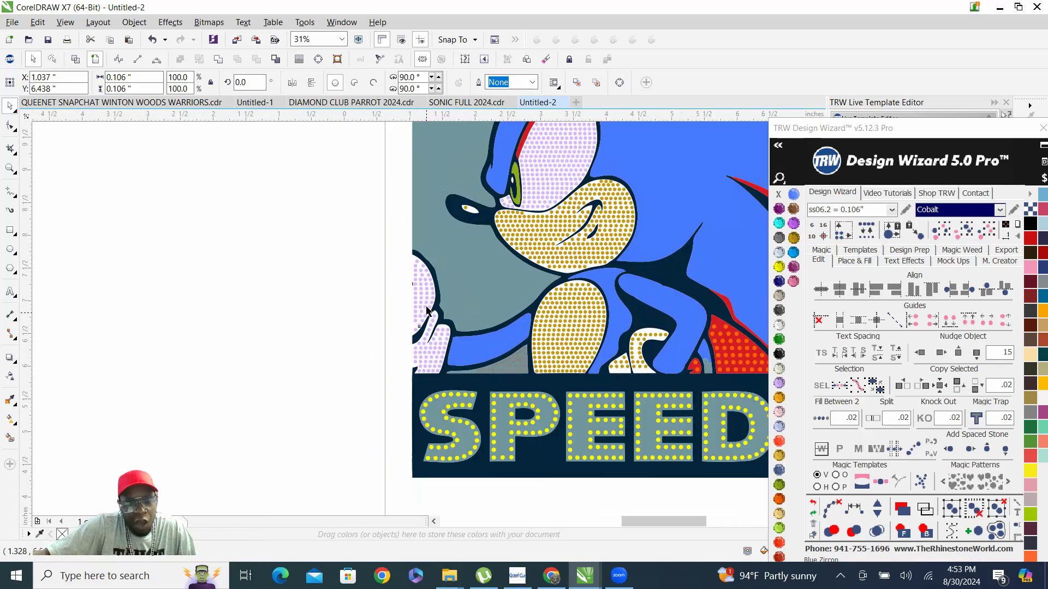
pyautogui.scroll(-3)
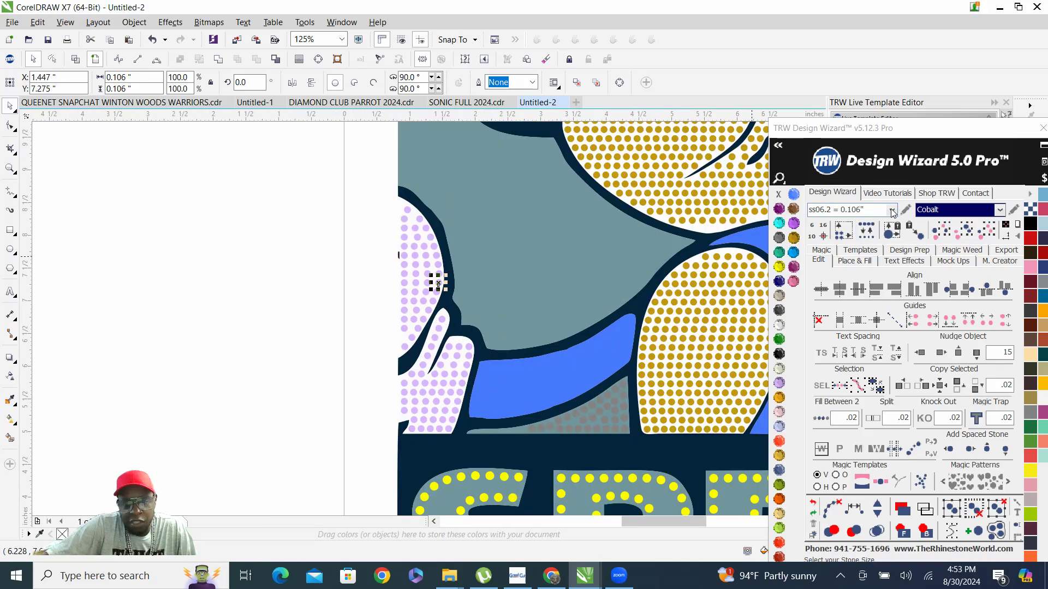
pyautogui.click(891, 209)
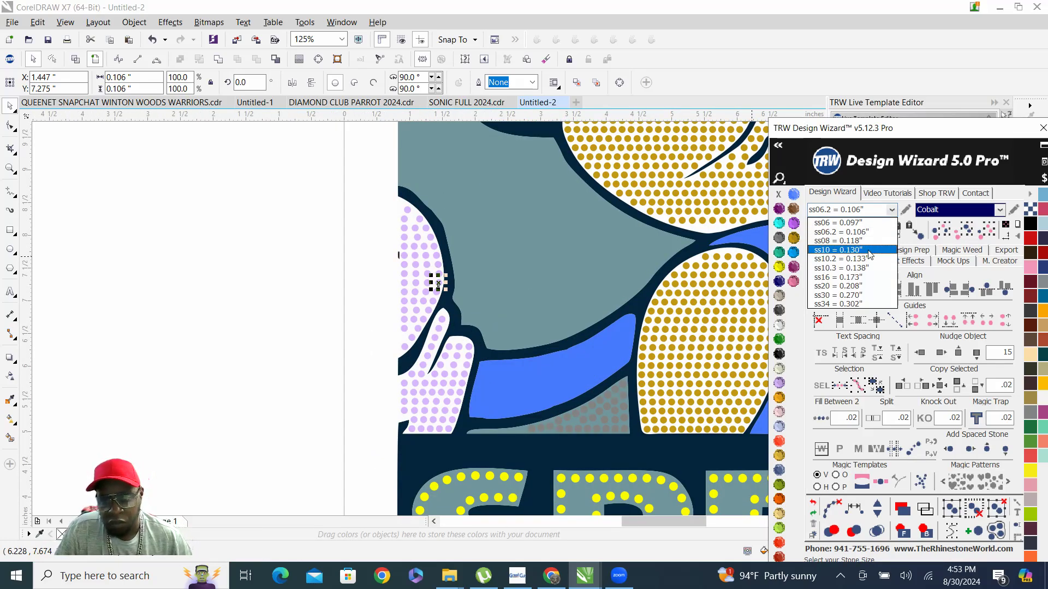
pyautogui.click(837, 258)
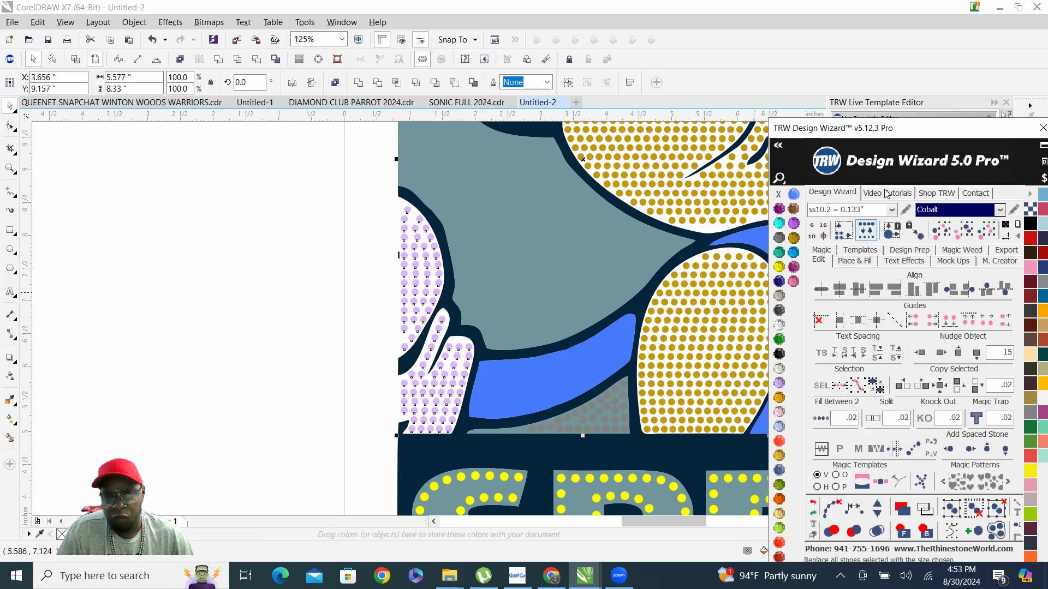
pyautogui.click(866, 229)
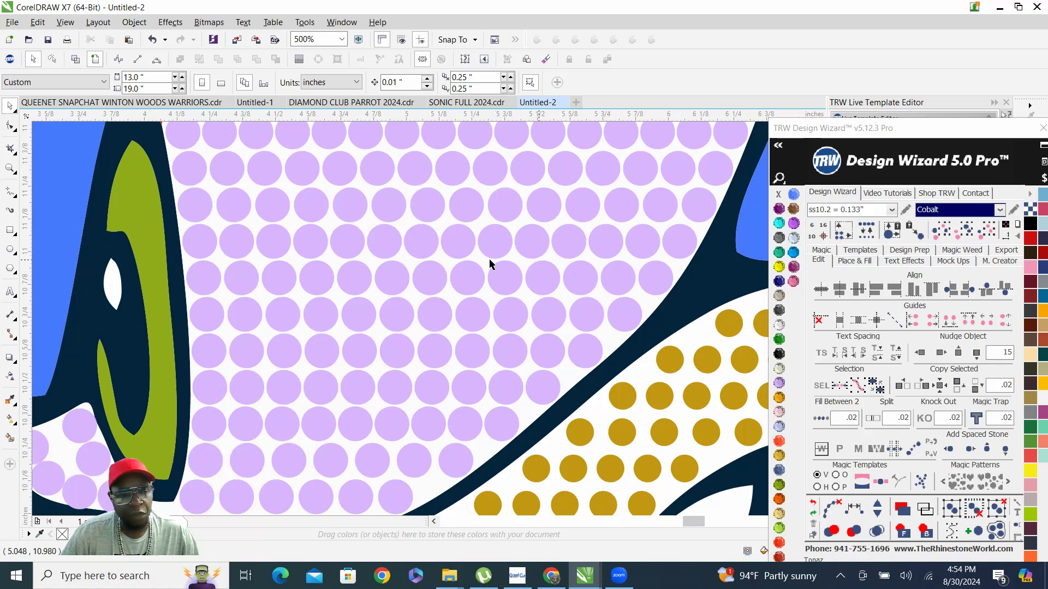
pyautogui.moveTo(281, 365)
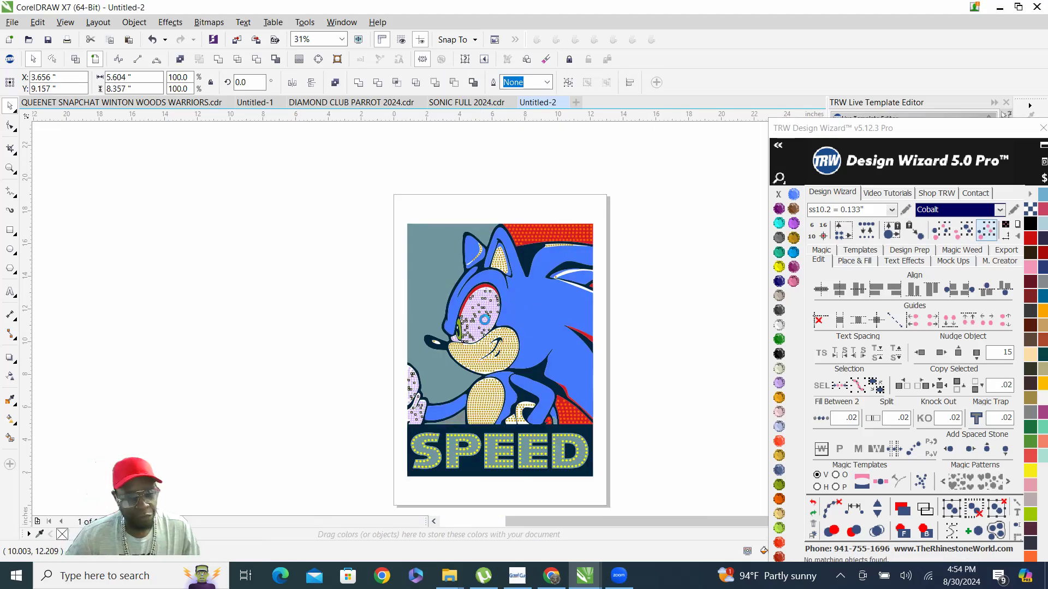
# - Hatch-fill the eye white with stones at hatch angle 0 via Place & Fill
pyautogui.click(481, 321)
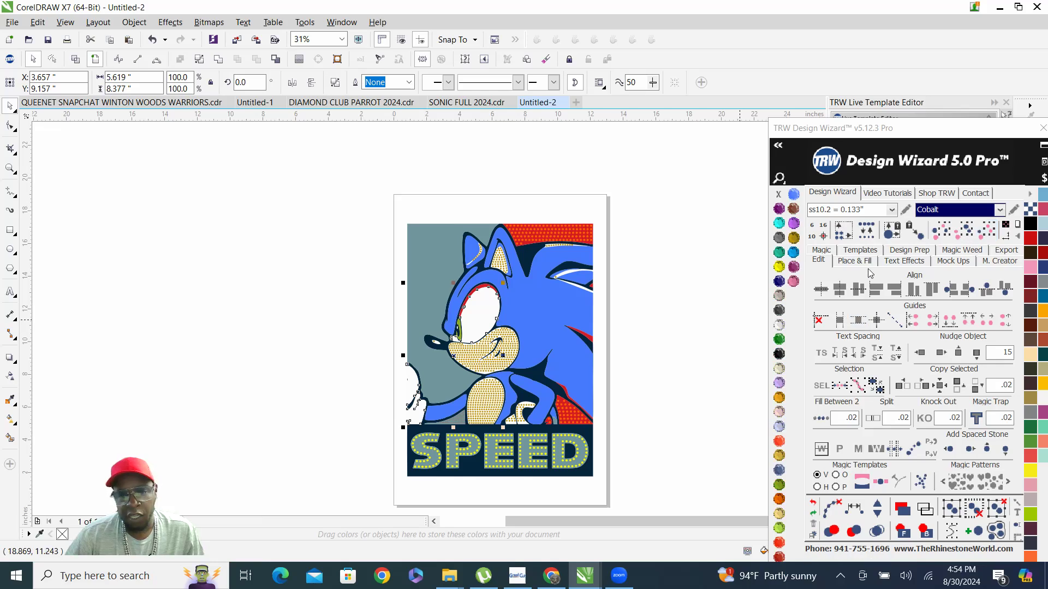
pyautogui.click(854, 261)
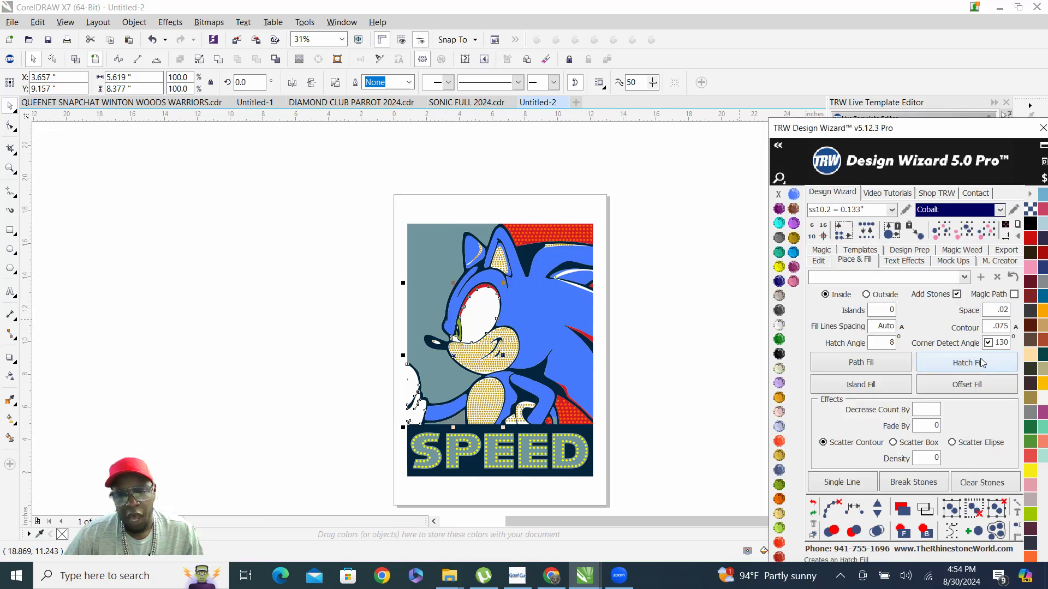
pyautogui.click(966, 362)
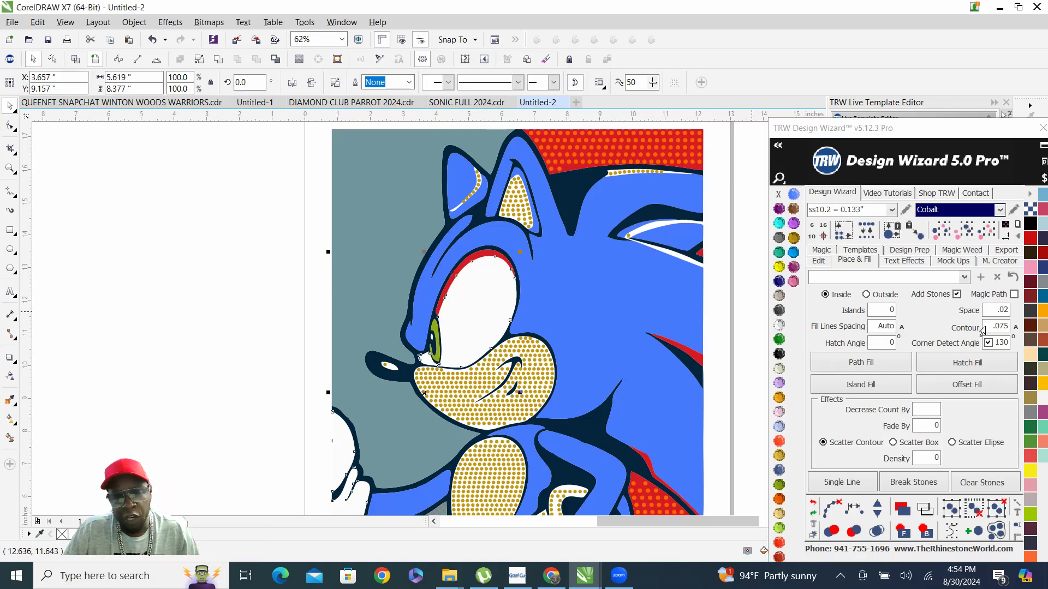
pyautogui.click(965, 362)
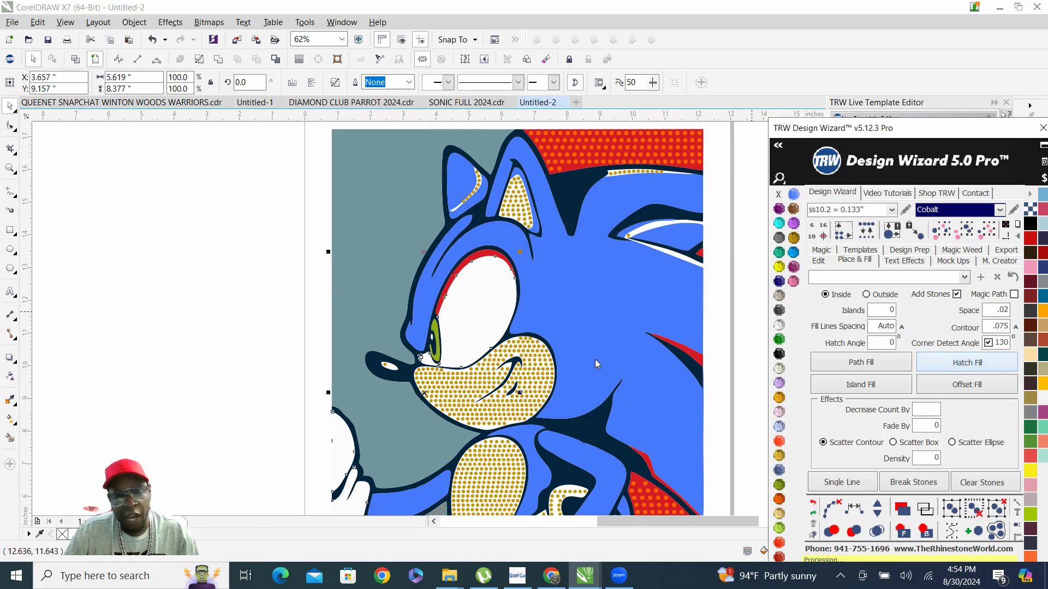
pyautogui.moveTo(466, 466)
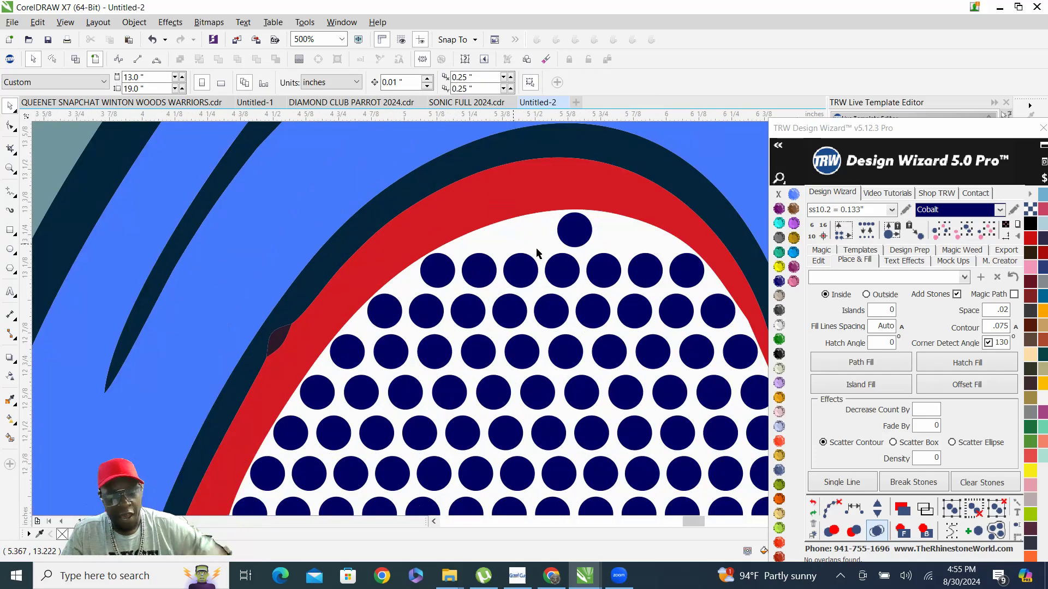
pyautogui.moveTo(695, 243)
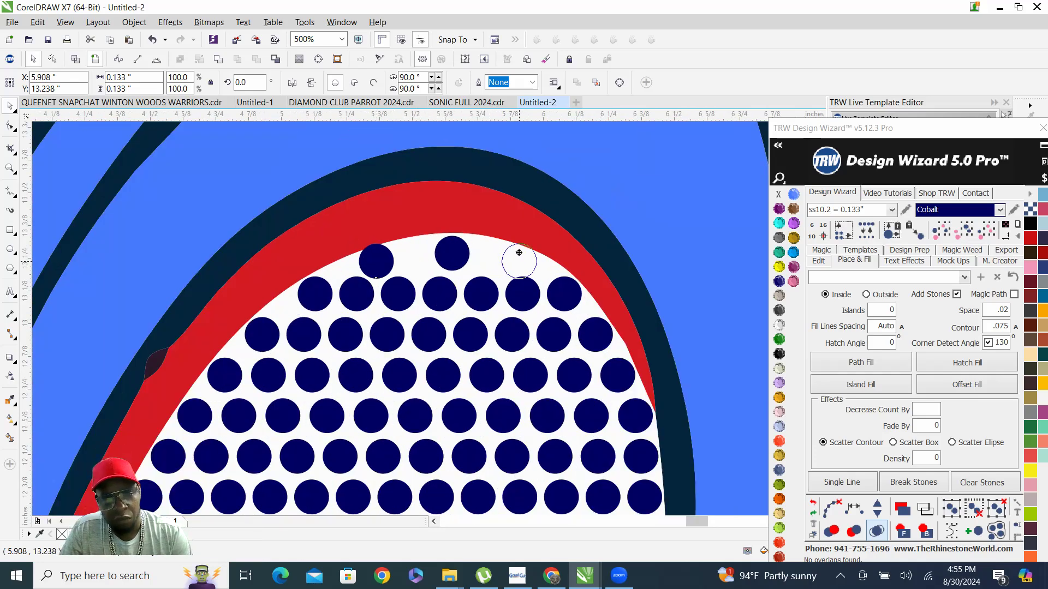
# - Select the top-edge eye stones and respace them evenly with the Design Wizard tool
pyautogui.click(518, 261)
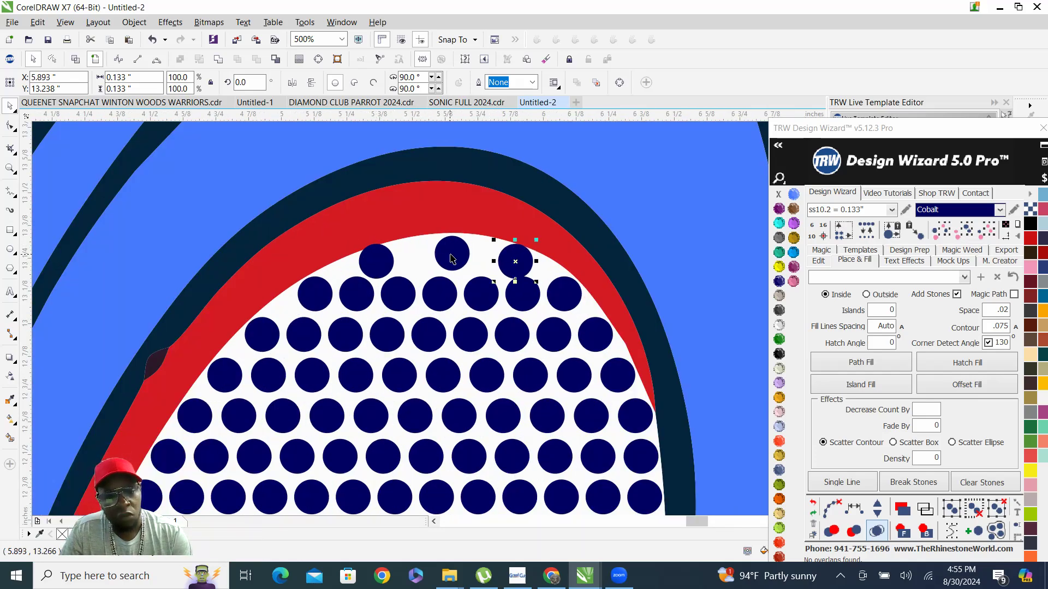
pyautogui.click(854, 509)
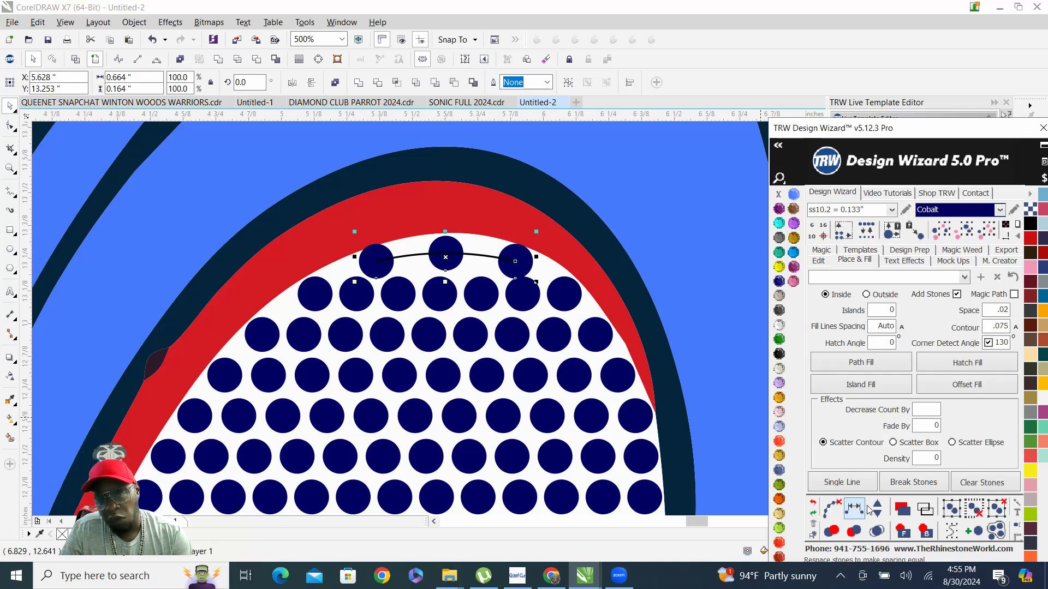
pyautogui.click(877, 509)
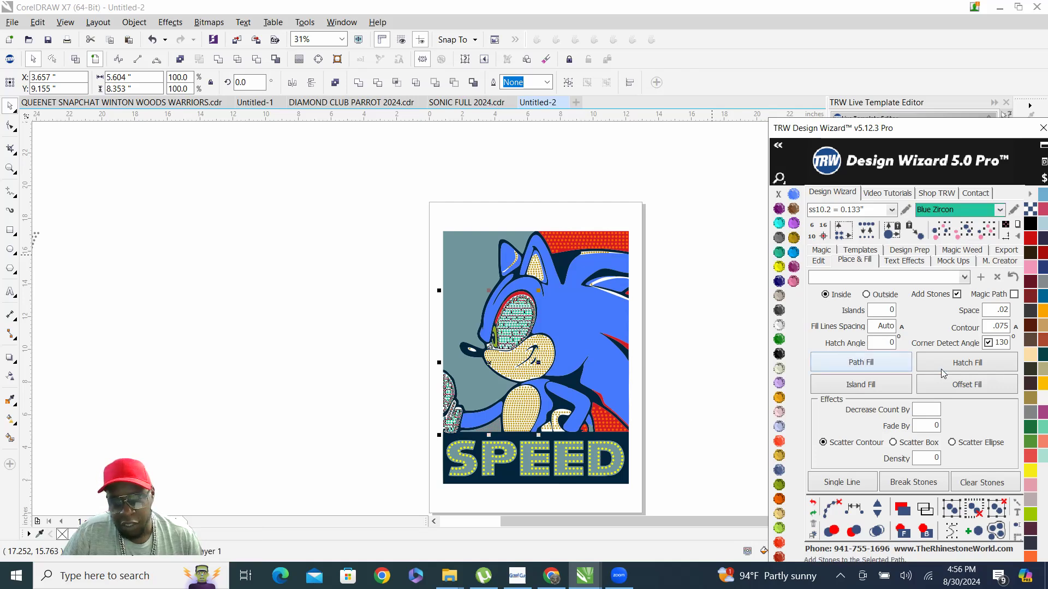
# - Hatch-fill the eye white with Blue Zircon stones and ready the hatch angle for 0
pyautogui.scroll(-3)
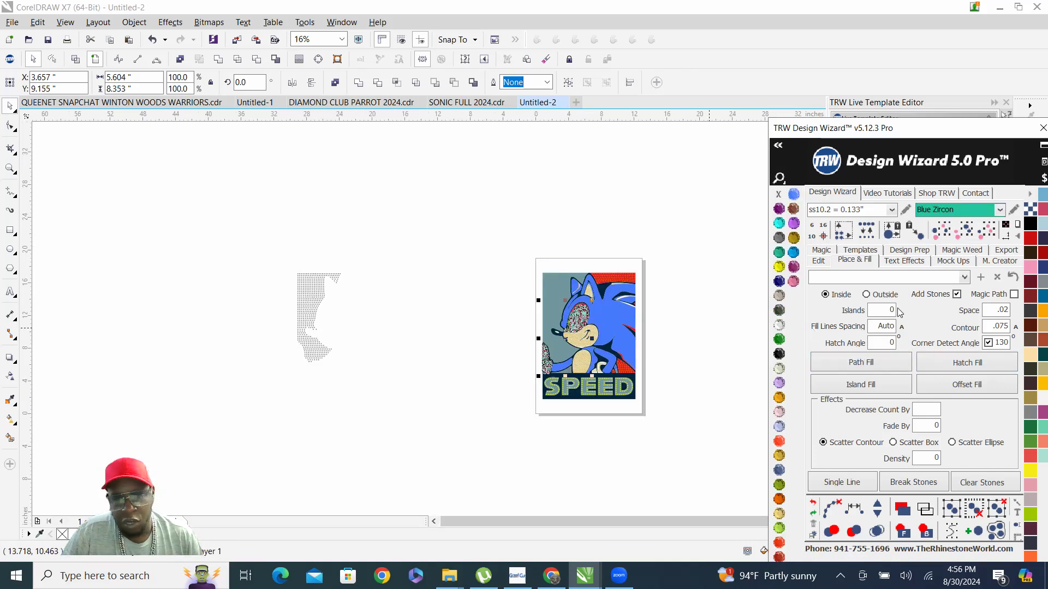
pyautogui.click(818, 261)
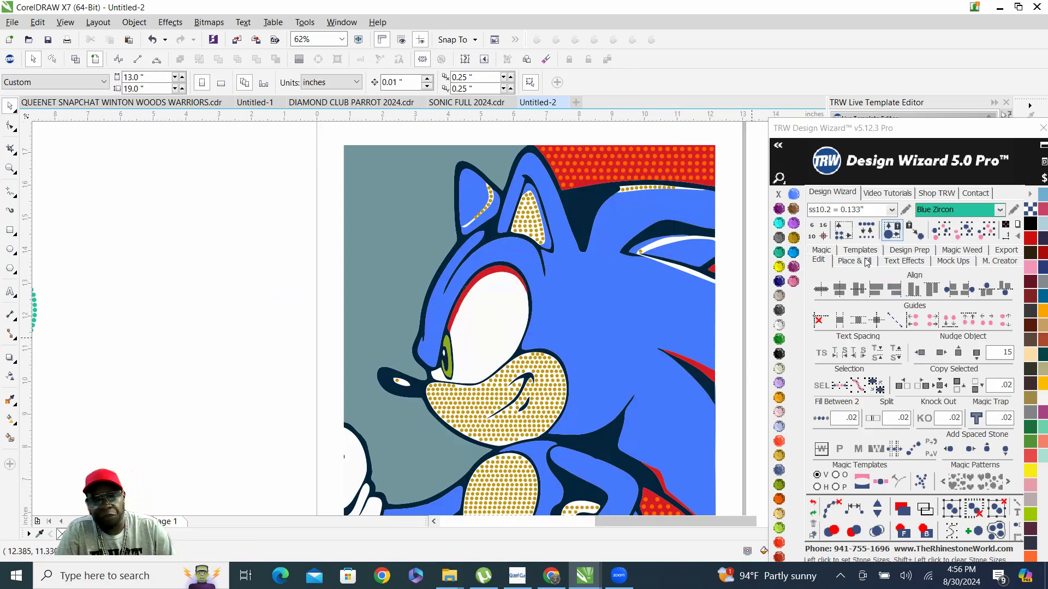
pyautogui.click(852, 260)
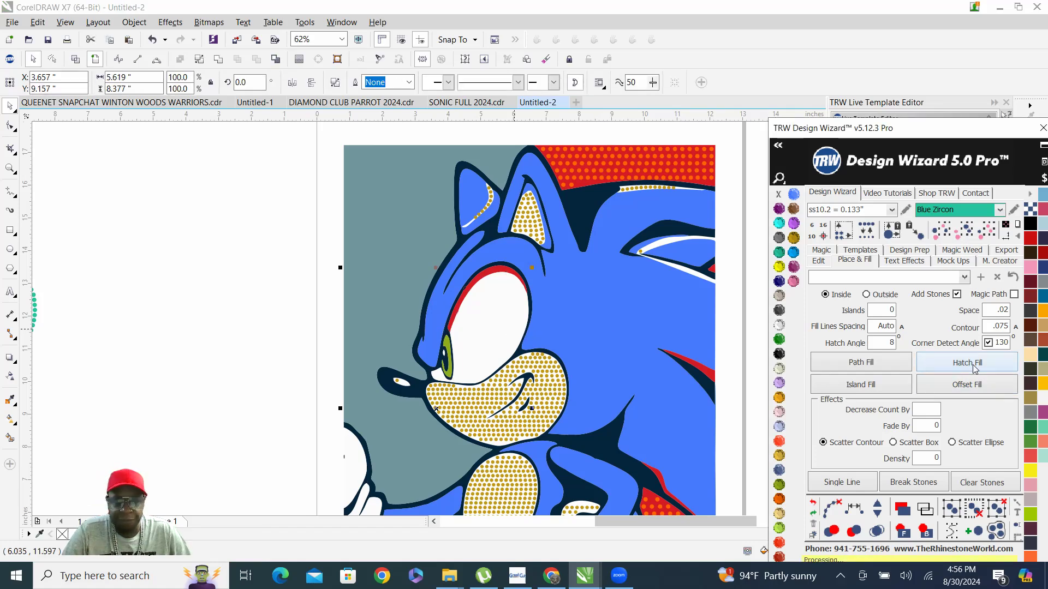
pyautogui.click(965, 362)
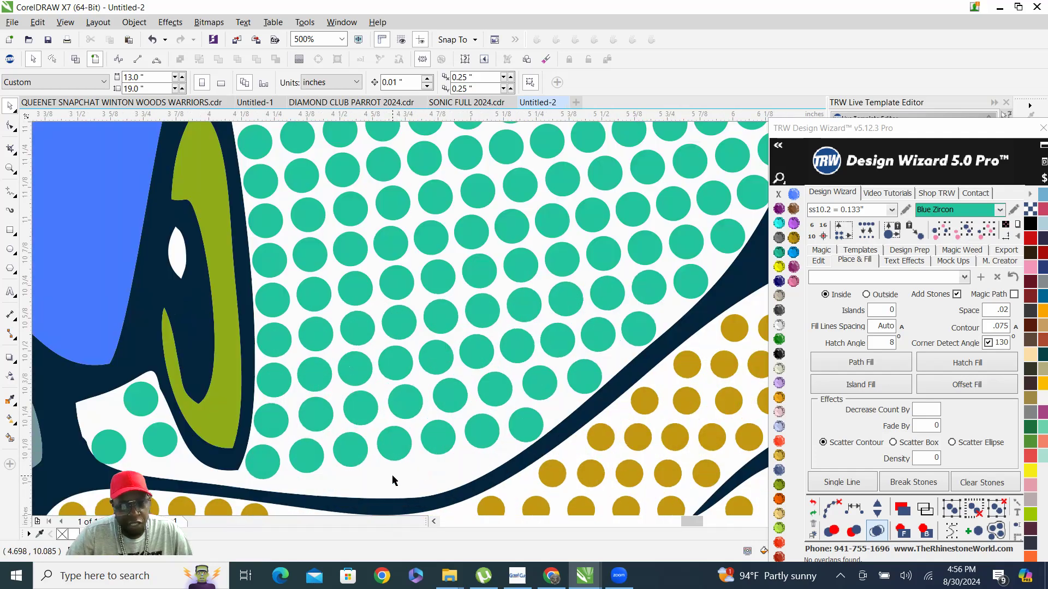
pyautogui.moveTo(360, 476)
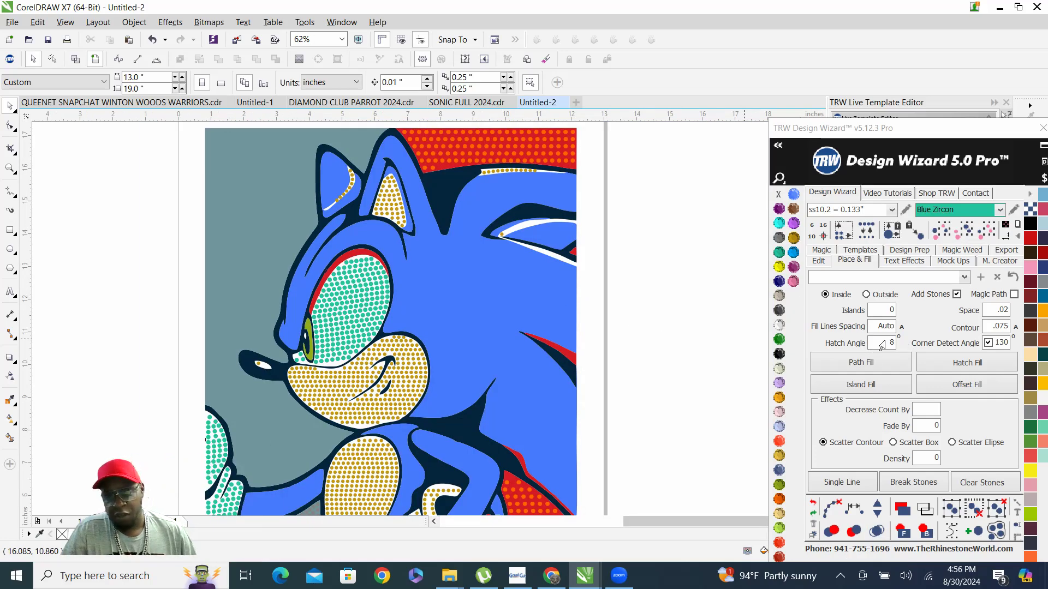
pyautogui.tripleClick(891, 342)
pyautogui.write('0')
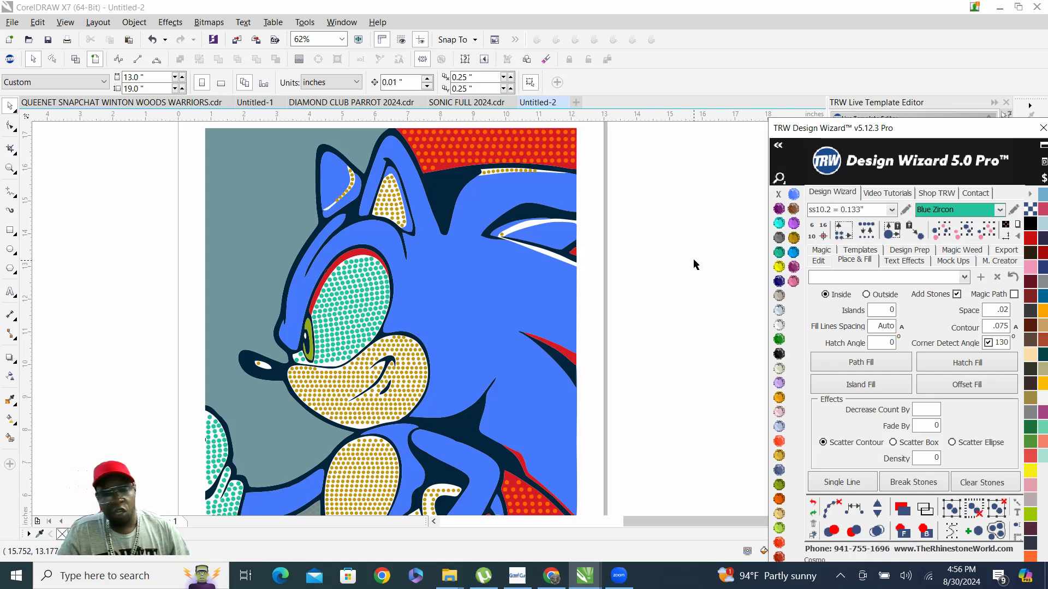
# - Hatch-fill Sonic's blue head and body with Amethyst stones and merge overlaps
pyautogui.click(889, 276)
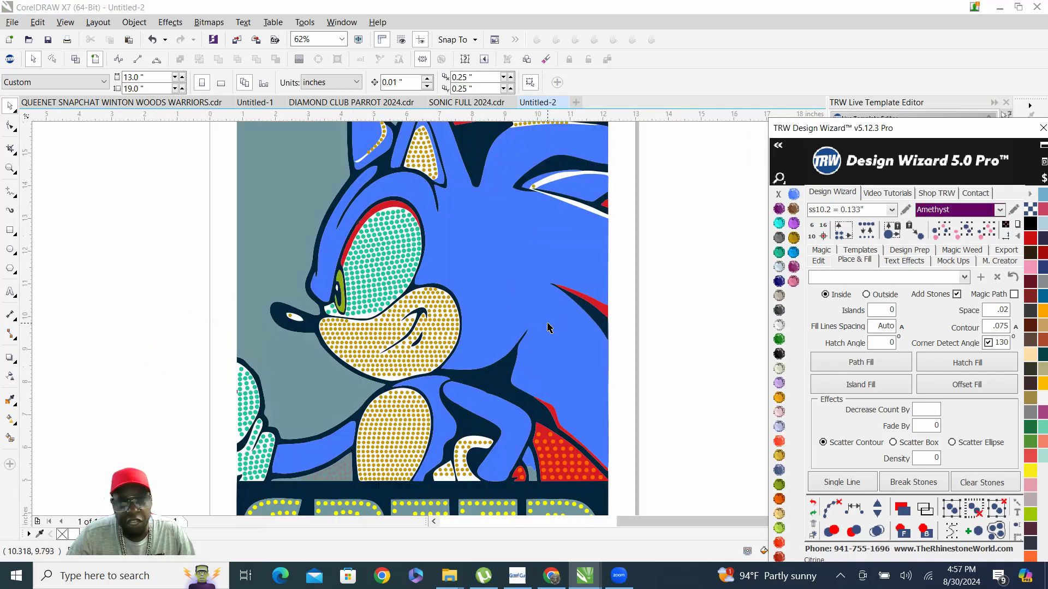
pyautogui.moveTo(521, 268)
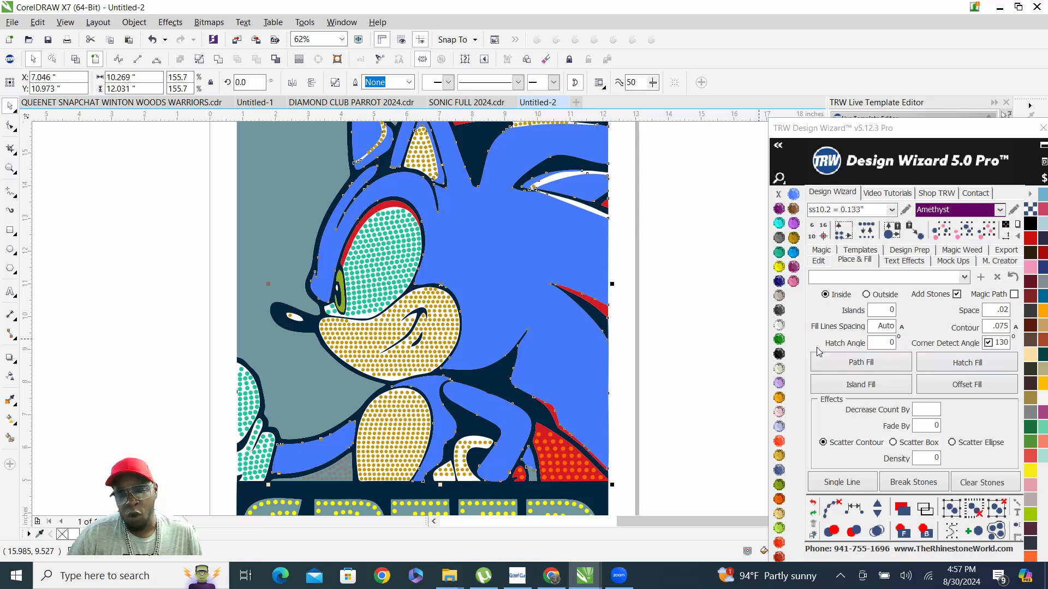
pyautogui.click(966, 362)
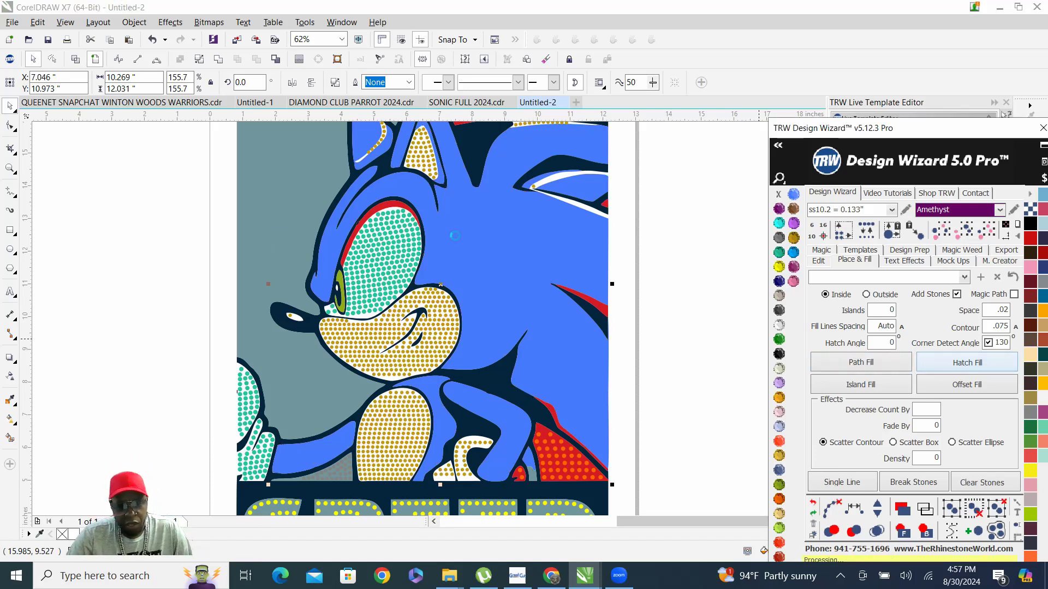
pyautogui.moveTo(378, 171)
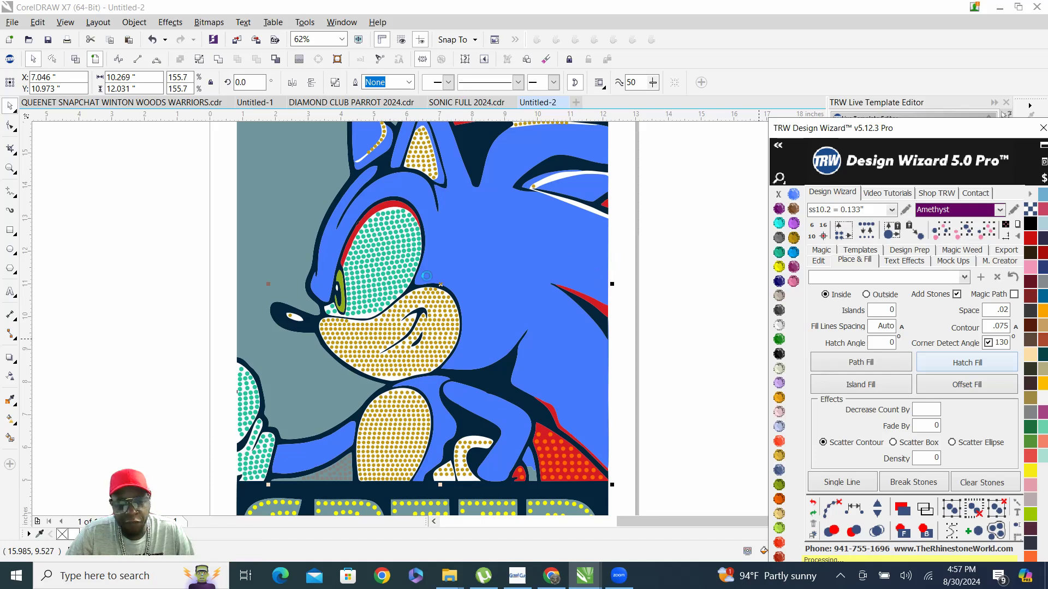
pyautogui.moveTo(466, 297)
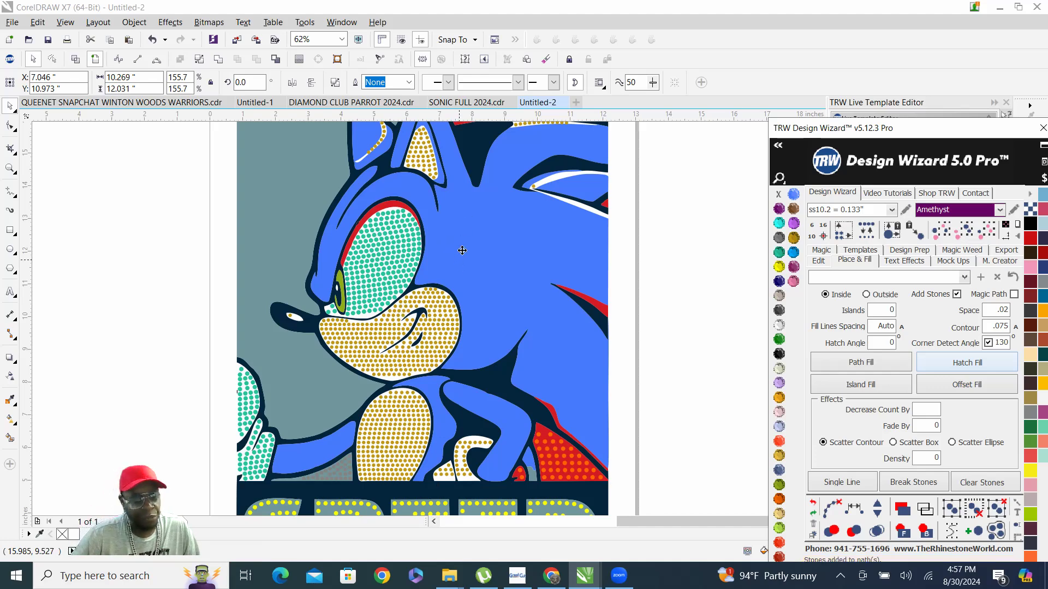
pyautogui.click(860, 362)
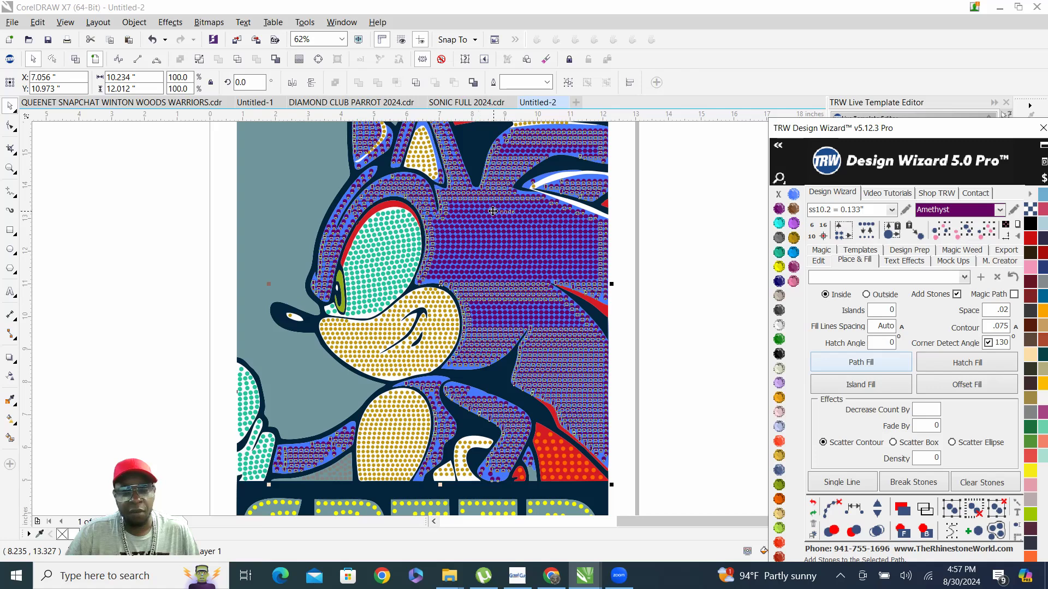
pyautogui.scroll(3)
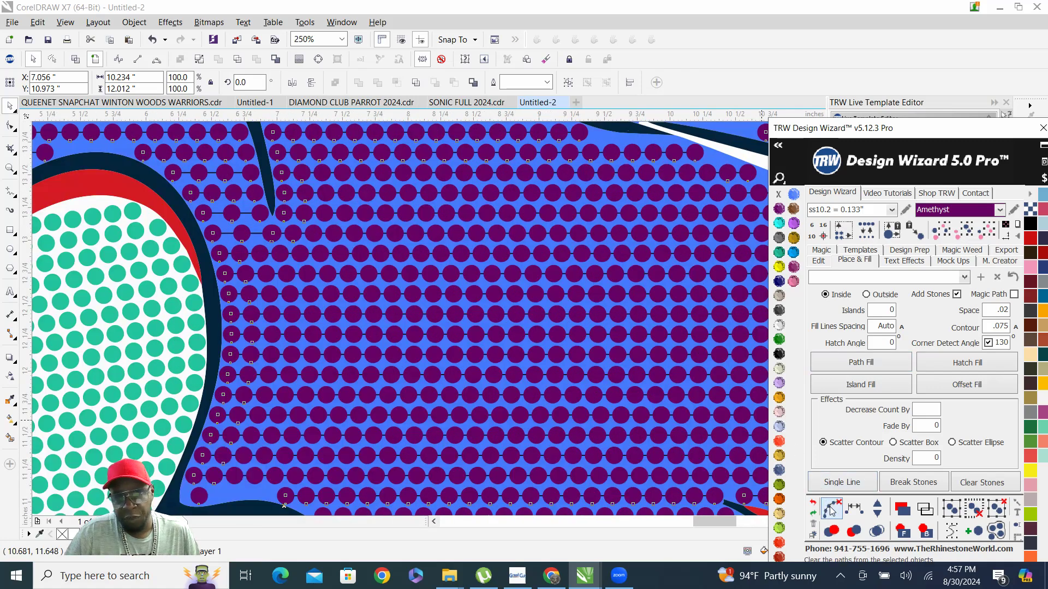
pyautogui.moveTo(875, 531)
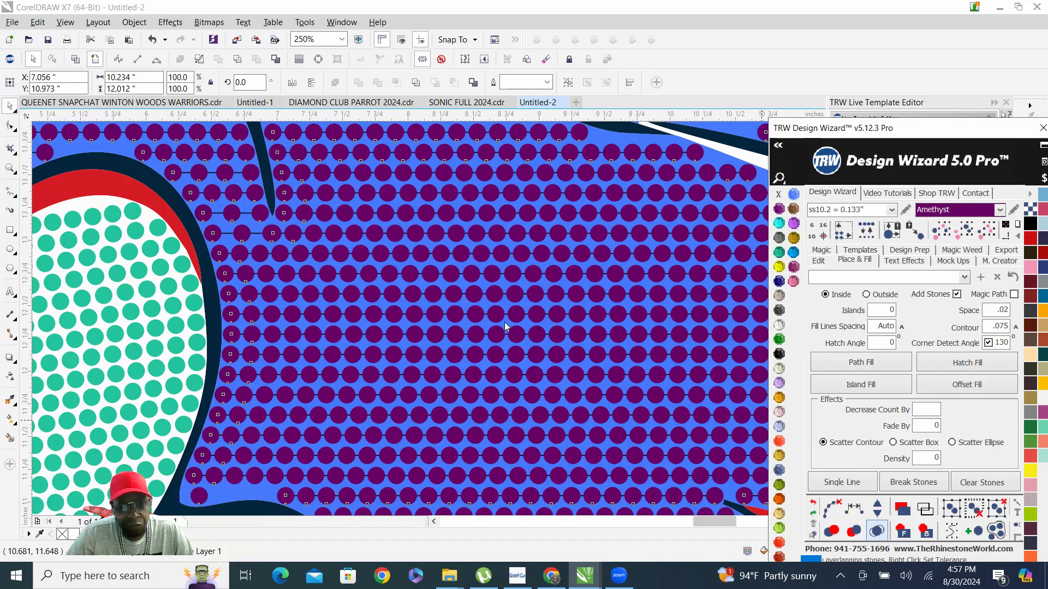
pyautogui.moveTo(506, 310)
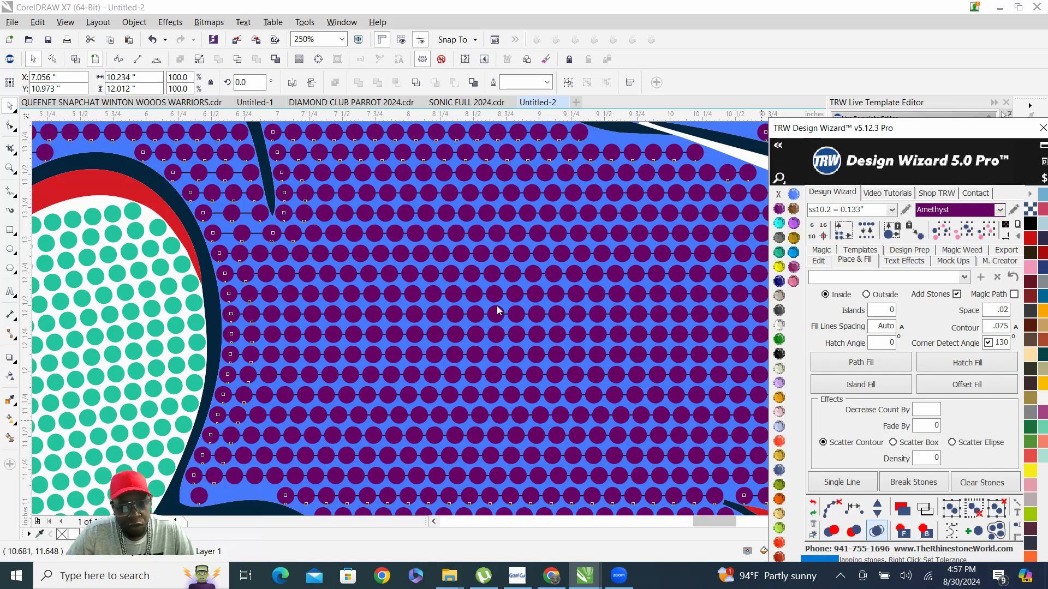
pyautogui.moveTo(502, 307)
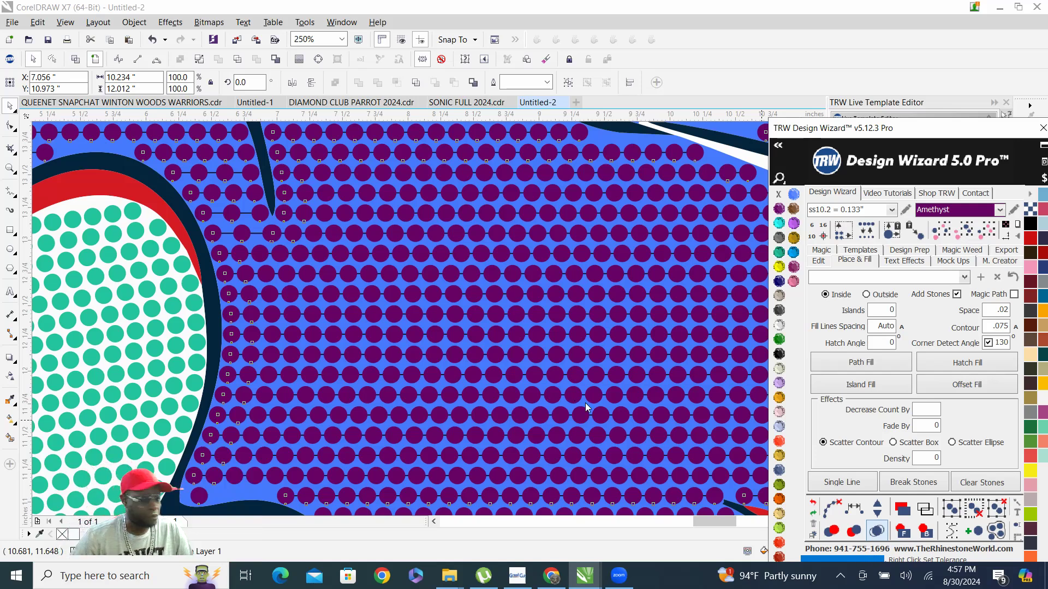
pyautogui.moveTo(481, 384)
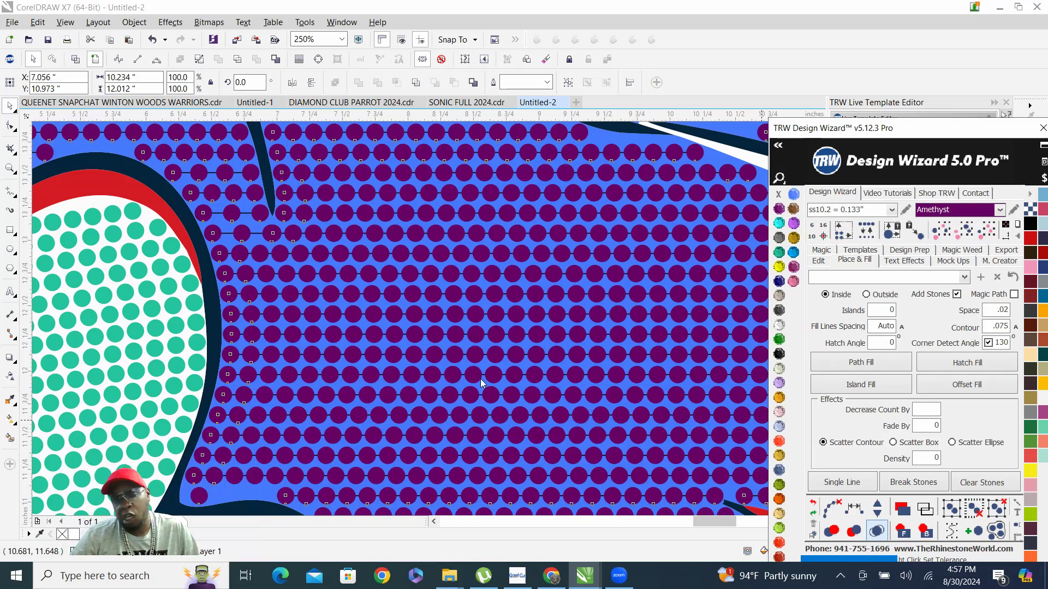
pyautogui.moveTo(544, 375)
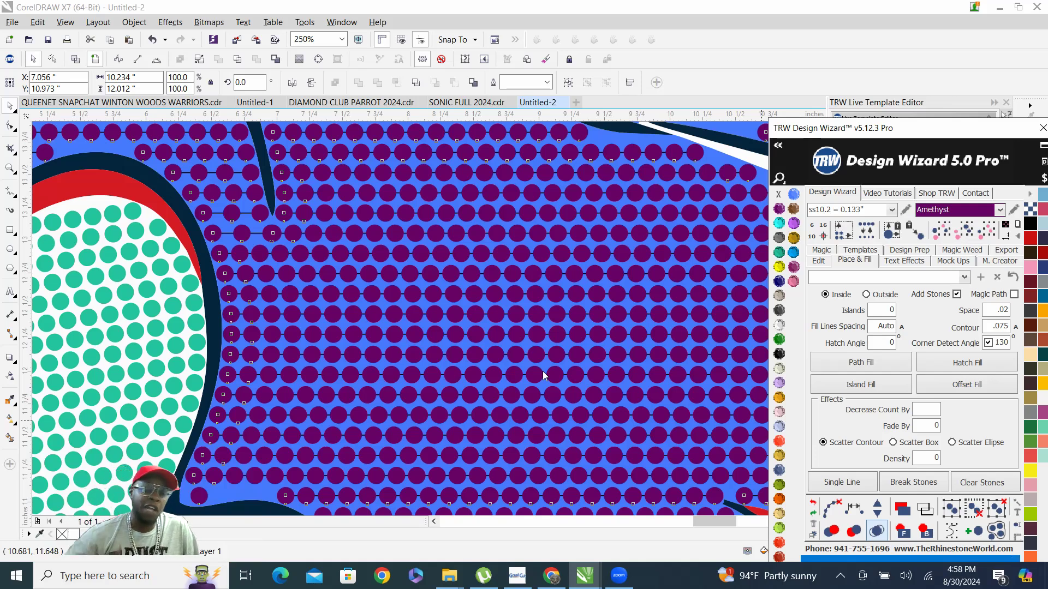
pyautogui.scroll(-3)
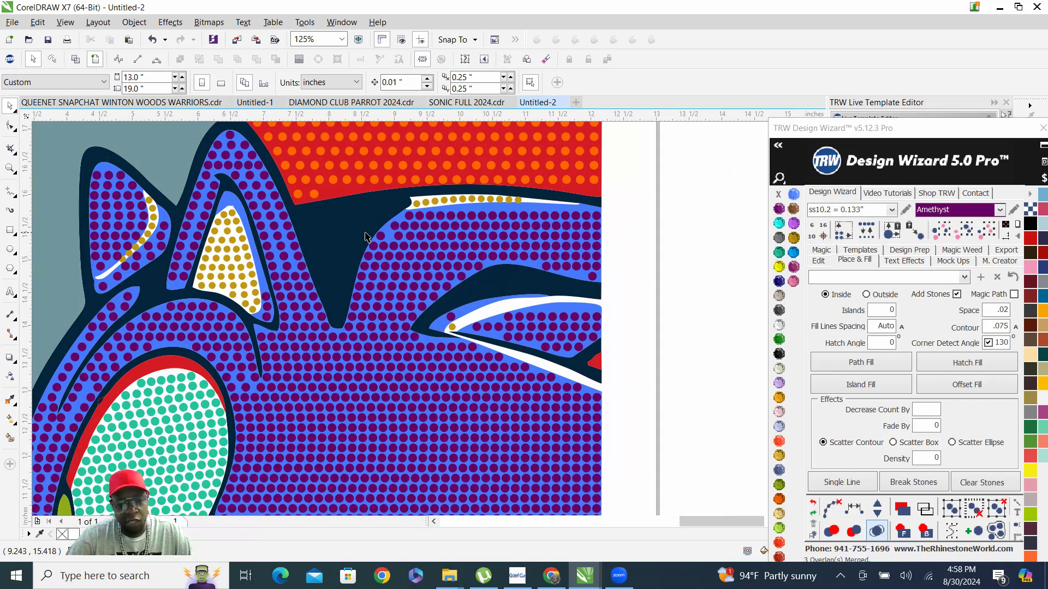
pyautogui.moveTo(551, 270)
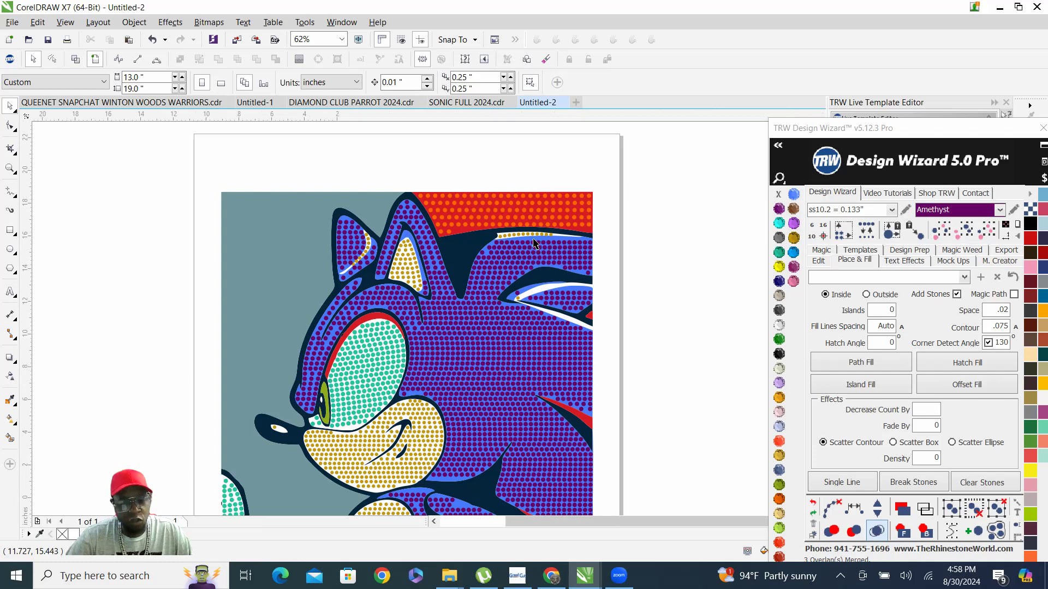
# - Clear the purple stones so Sonic's plain blue head and body shape is selected again
pyautogui.scroll(-3)
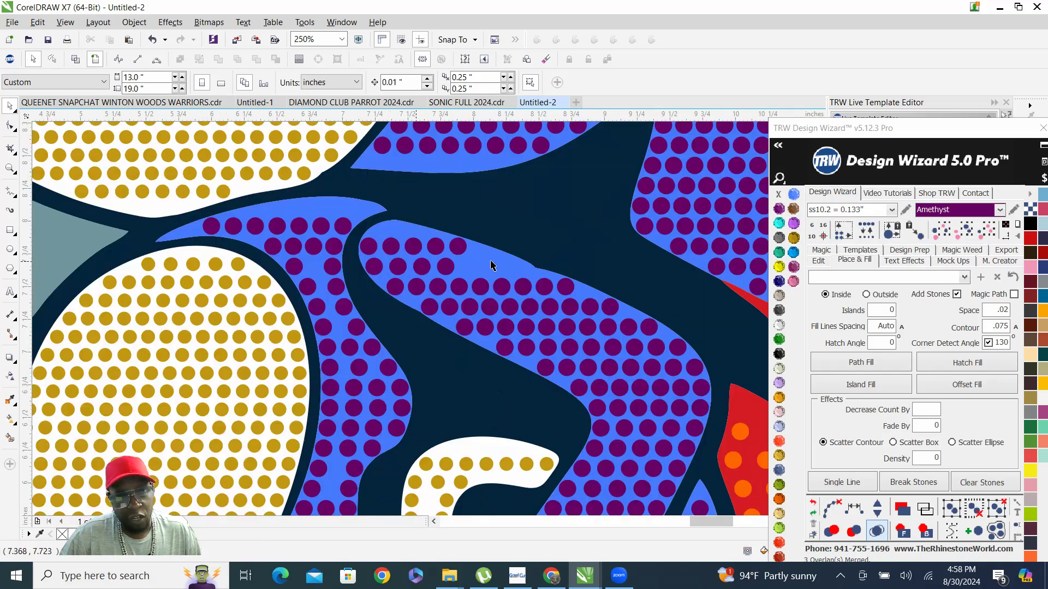
pyautogui.moveTo(515, 319)
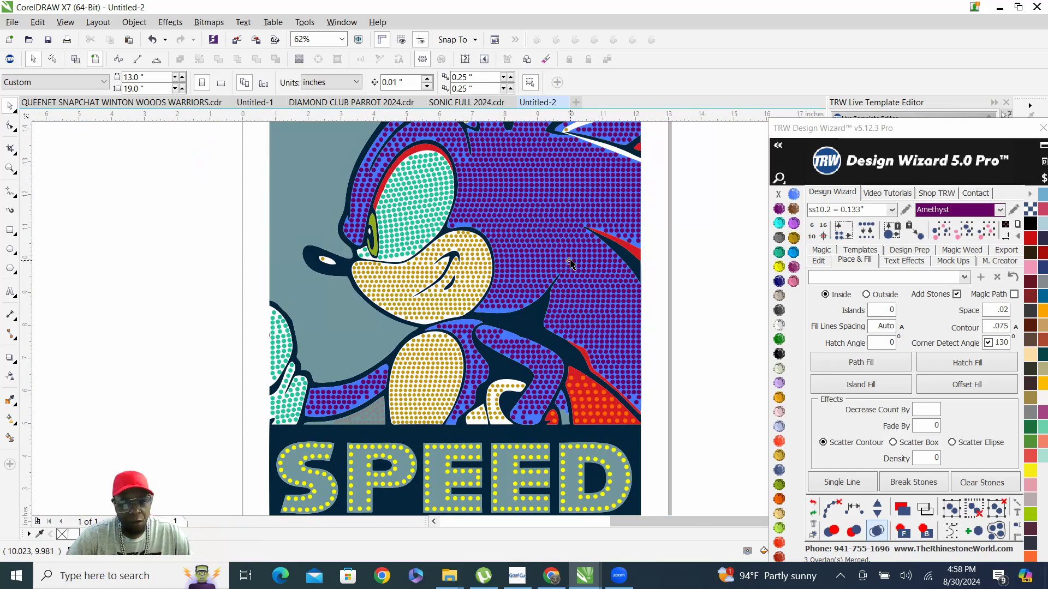
pyautogui.click(566, 261)
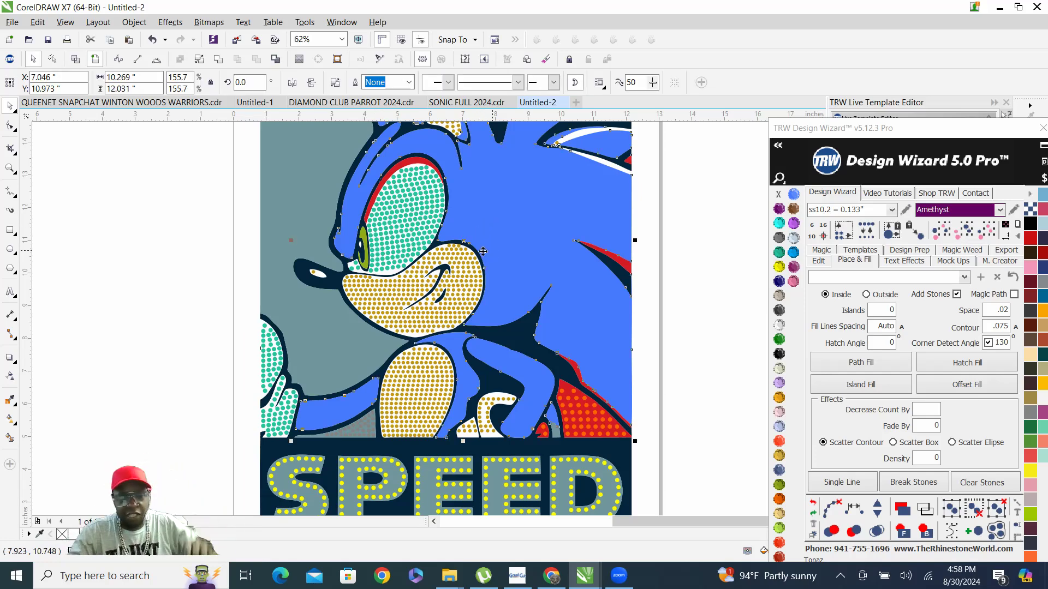
# - Hatch-fill the blue head and body with purple stones at hatch angle 8
pyautogui.scroll(-3)
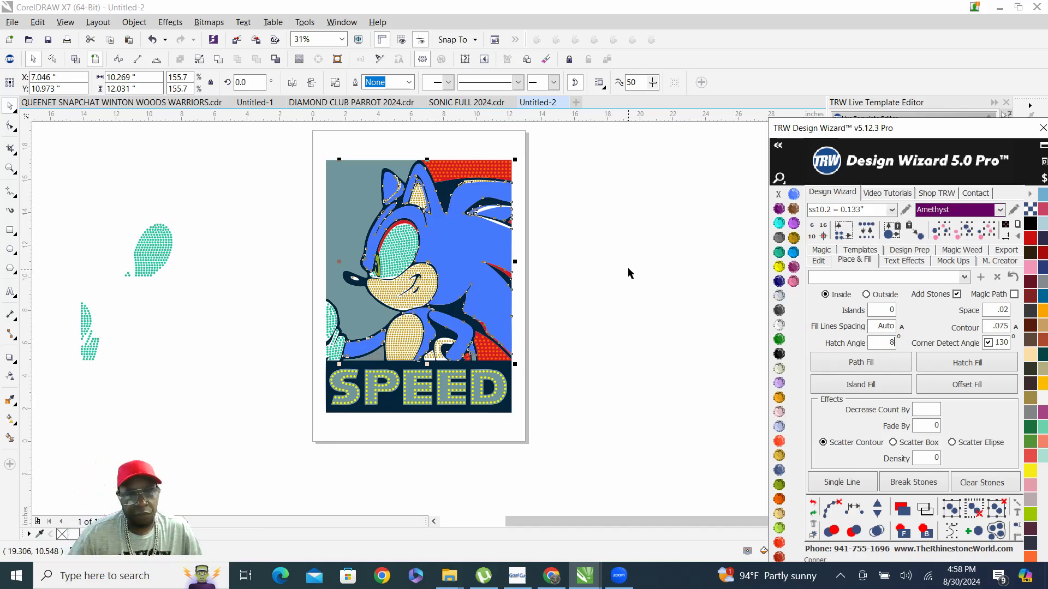
pyautogui.click(966, 362)
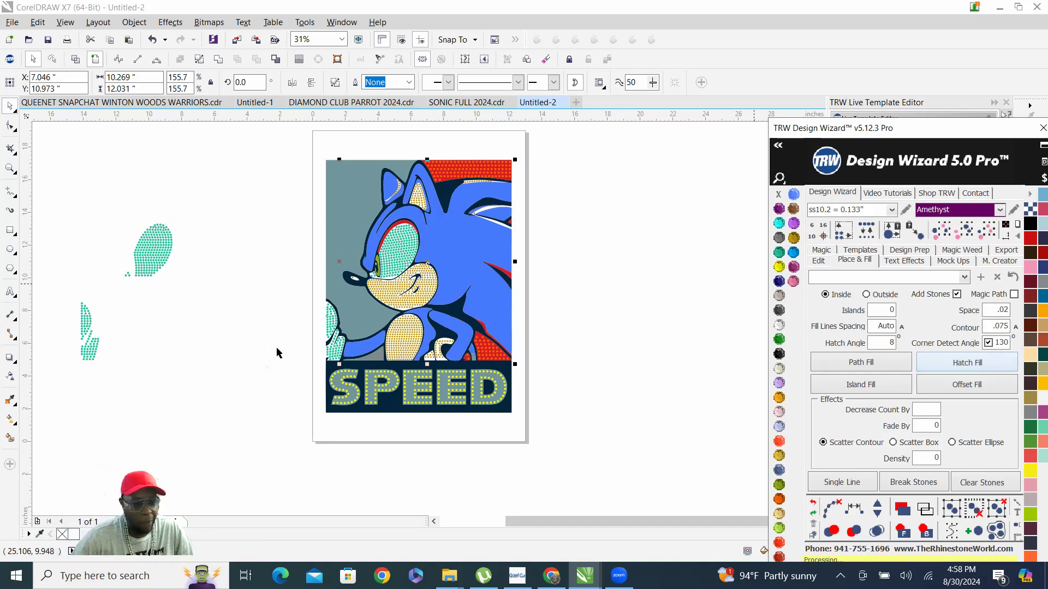
pyautogui.moveTo(360, 325)
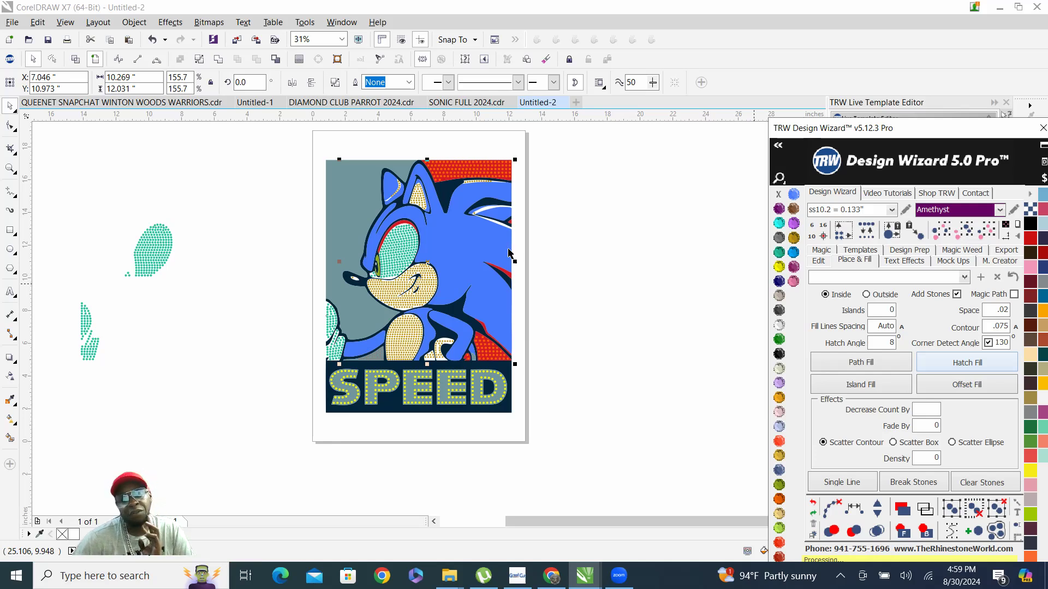
pyautogui.moveTo(474, 274)
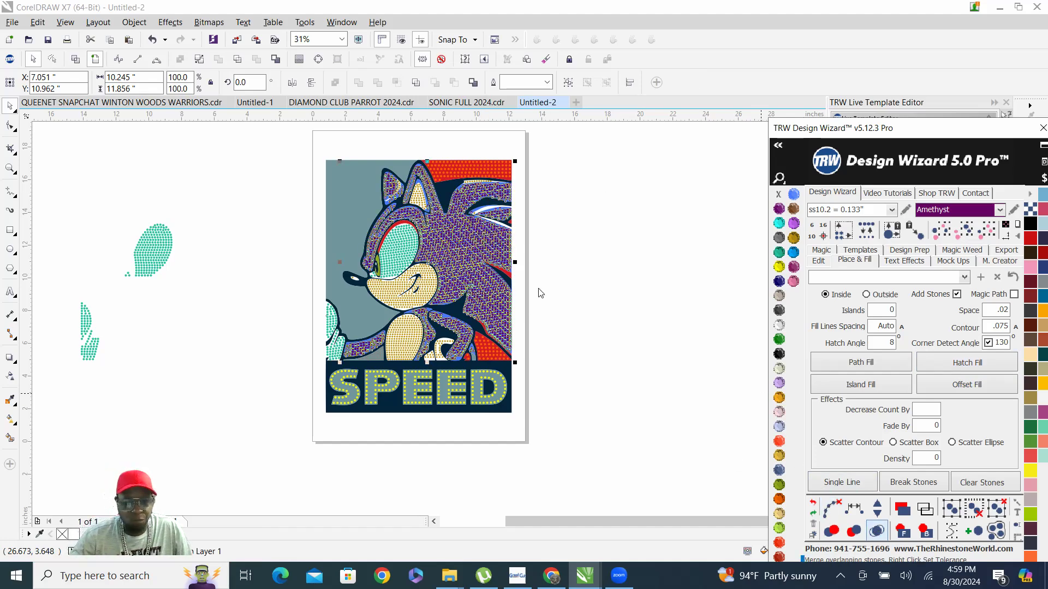
pyautogui.moveTo(885, 188)
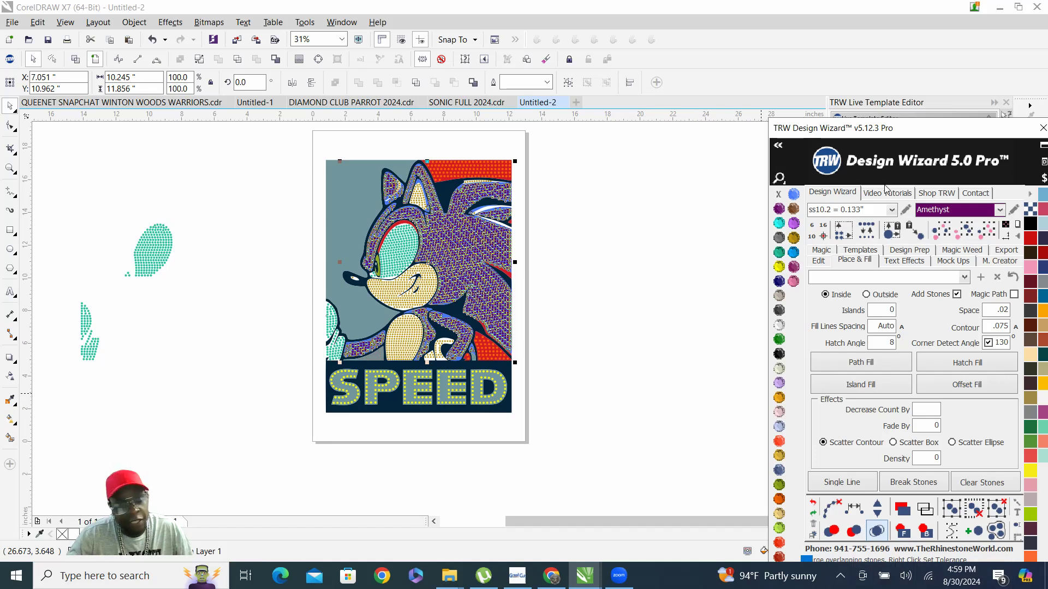
pyautogui.moveTo(818, 200)
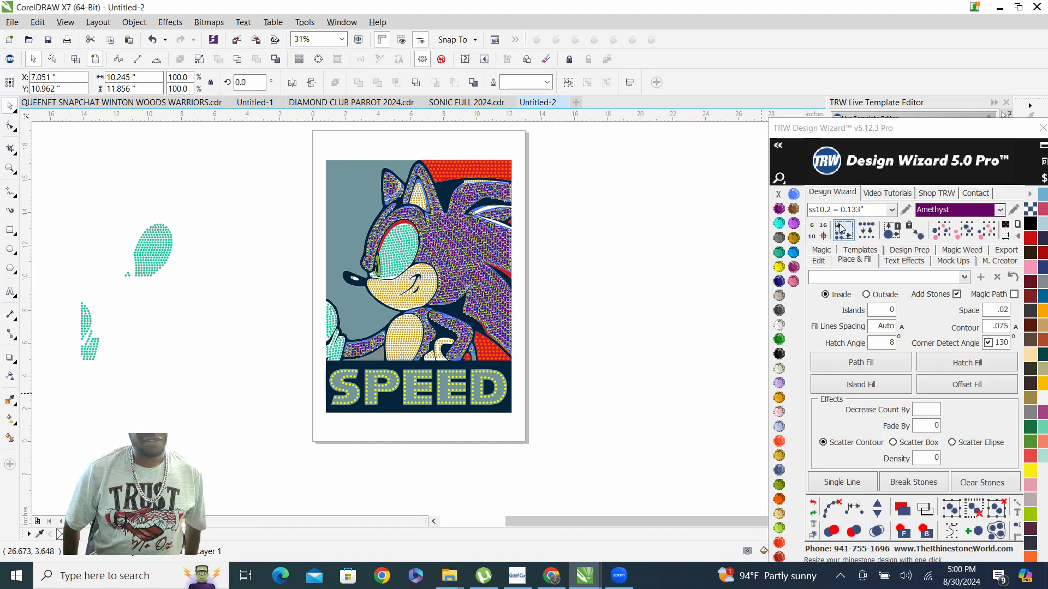
pyautogui.click(418, 280)
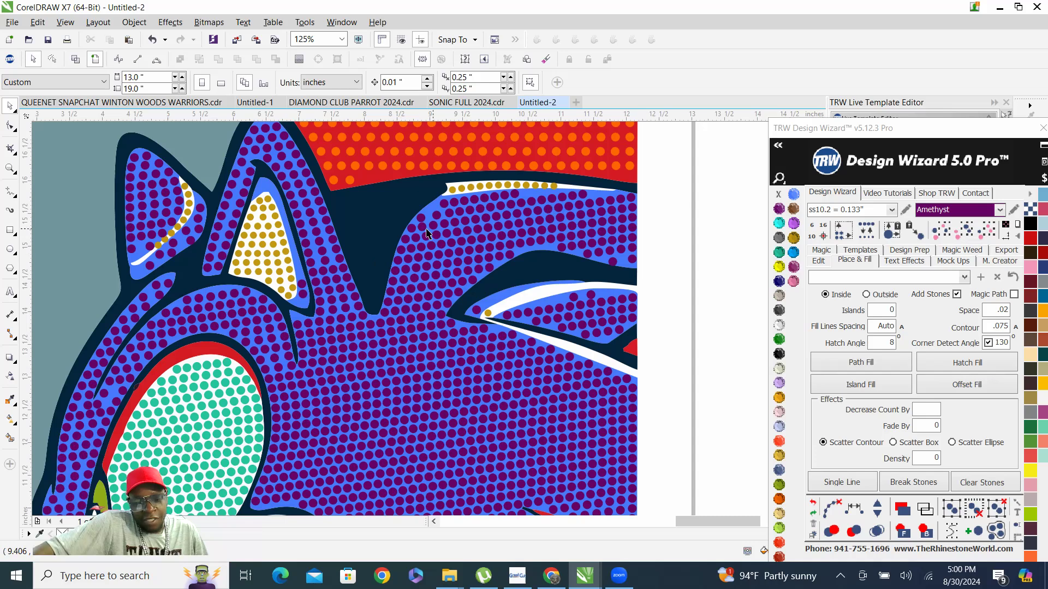
pyautogui.moveTo(468, 320)
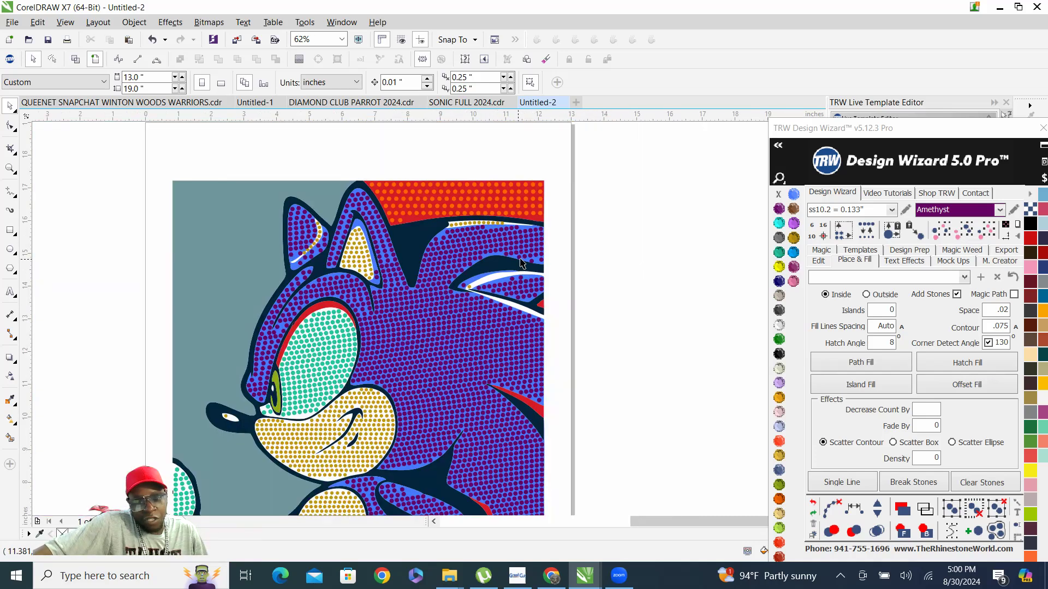
pyautogui.moveTo(451, 337)
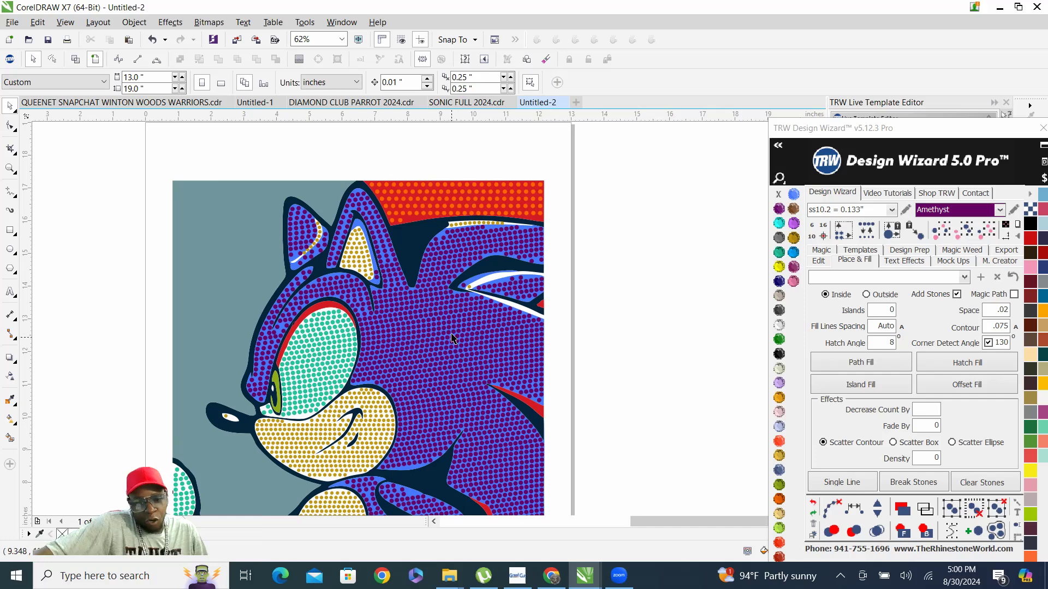
pyautogui.moveTo(518, 235)
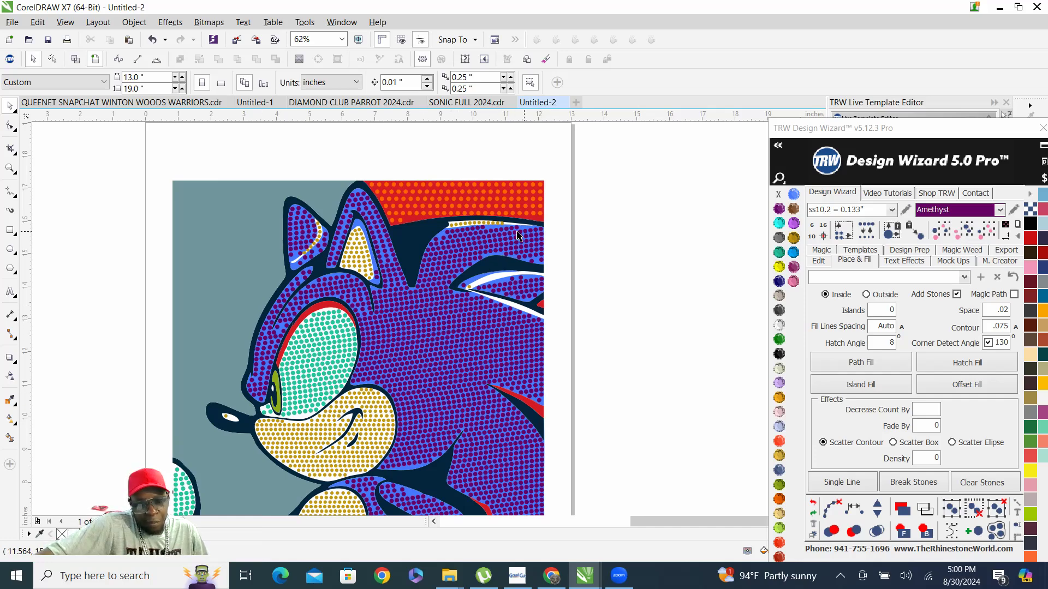
pyautogui.moveTo(459, 231)
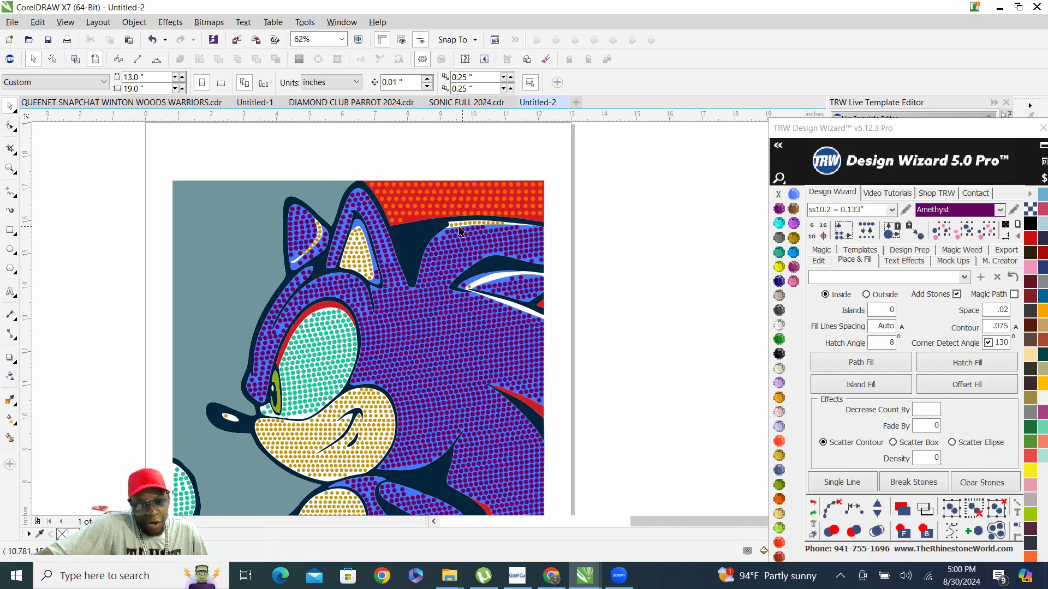
pyautogui.moveTo(496, 252)
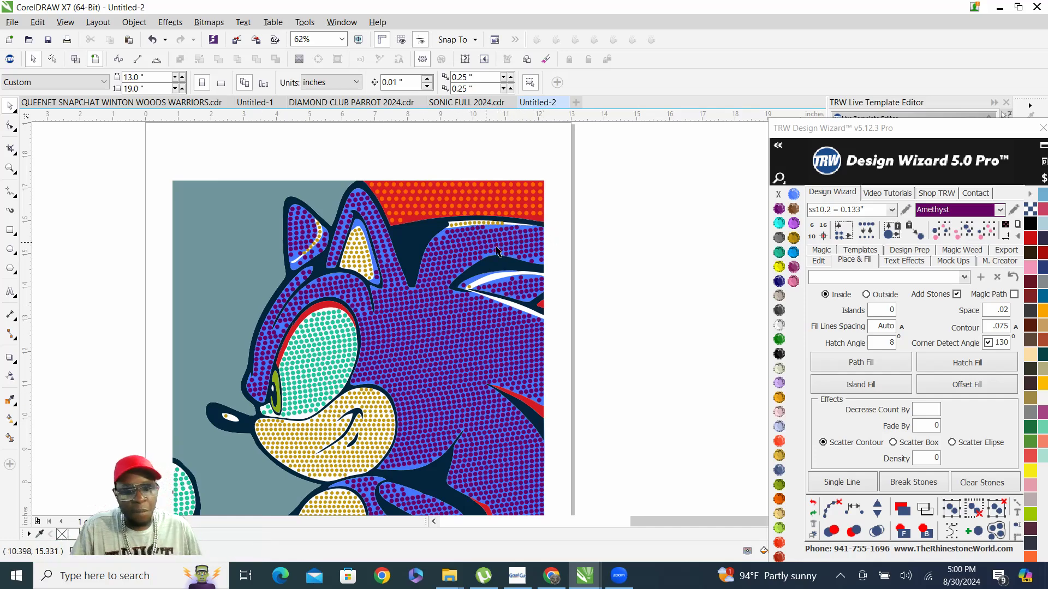
pyautogui.moveTo(467, 224)
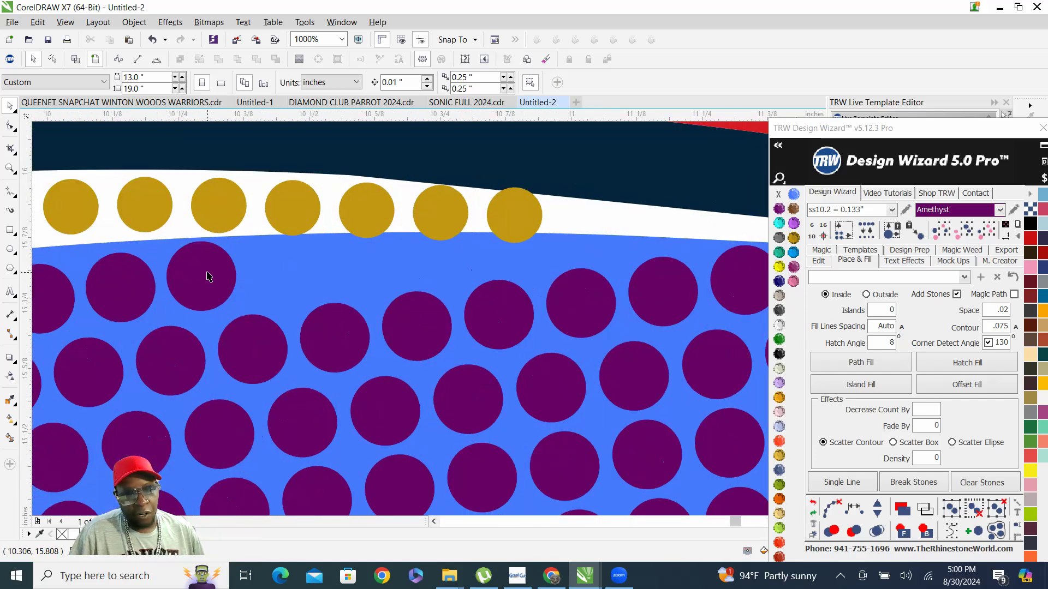
# - Move purple stones into the gap under the gold row, then bring up Save Drawing
pyautogui.click(320, 270)
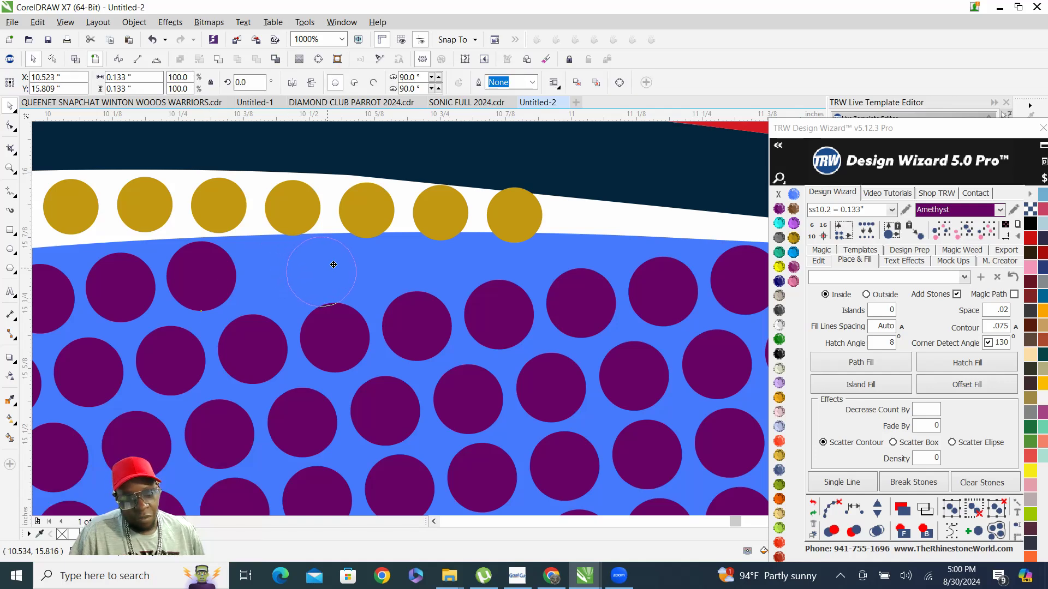
pyautogui.moveTo(412, 269)
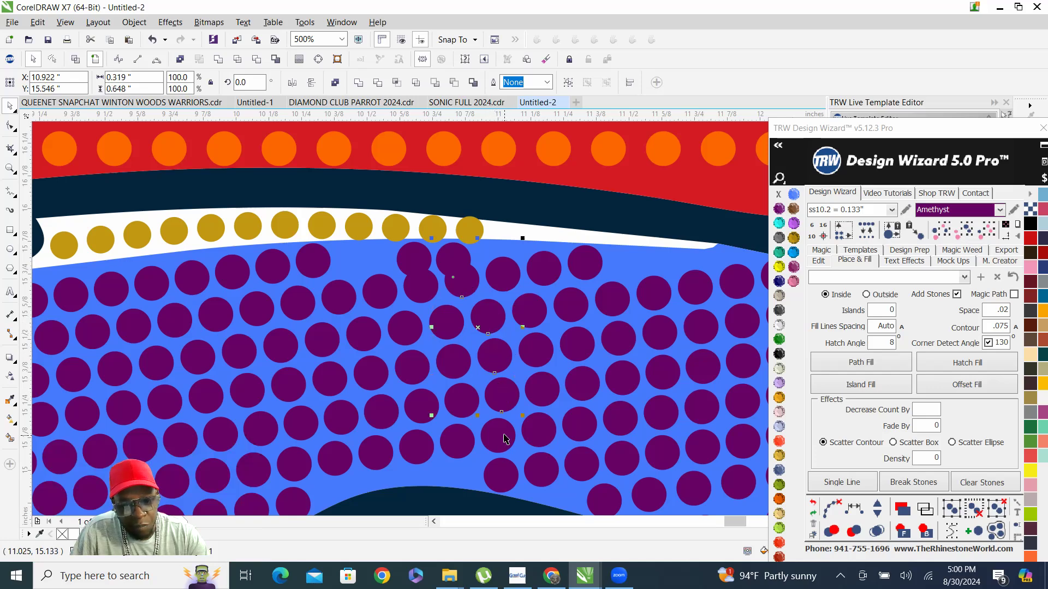
pyautogui.click(853, 509)
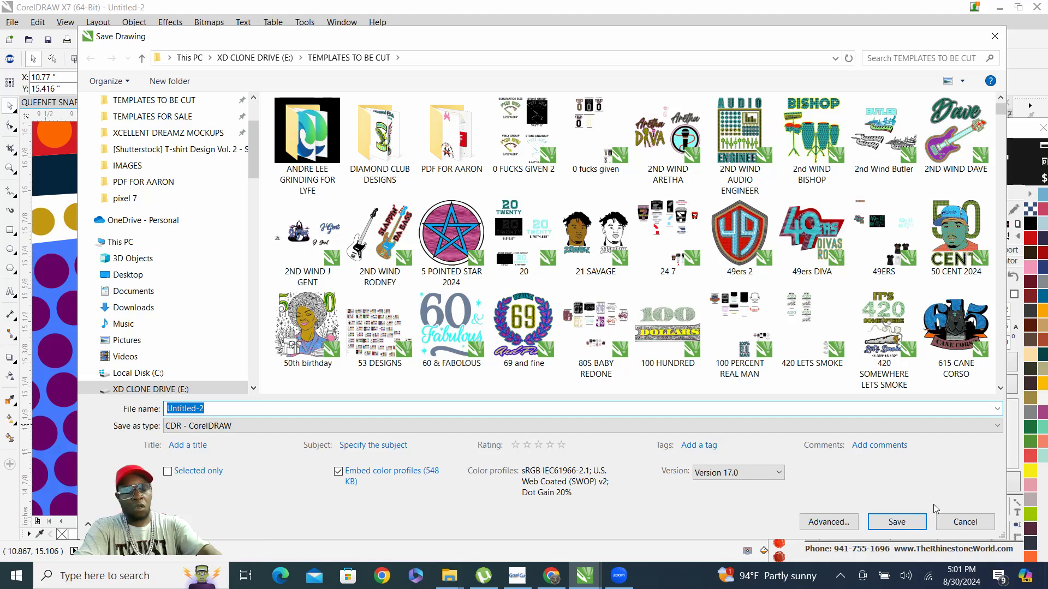
# - Save the drawing as SONIC BIG.cdr in the TEMPLATES TO BE CUT folder
pyautogui.write('SON')
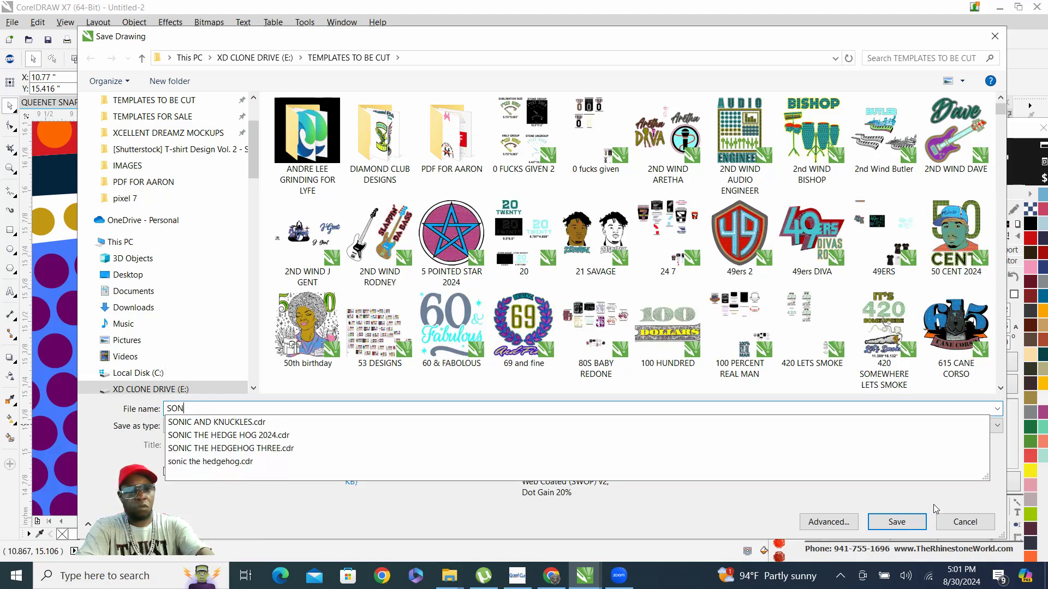
pyautogui.write('C')
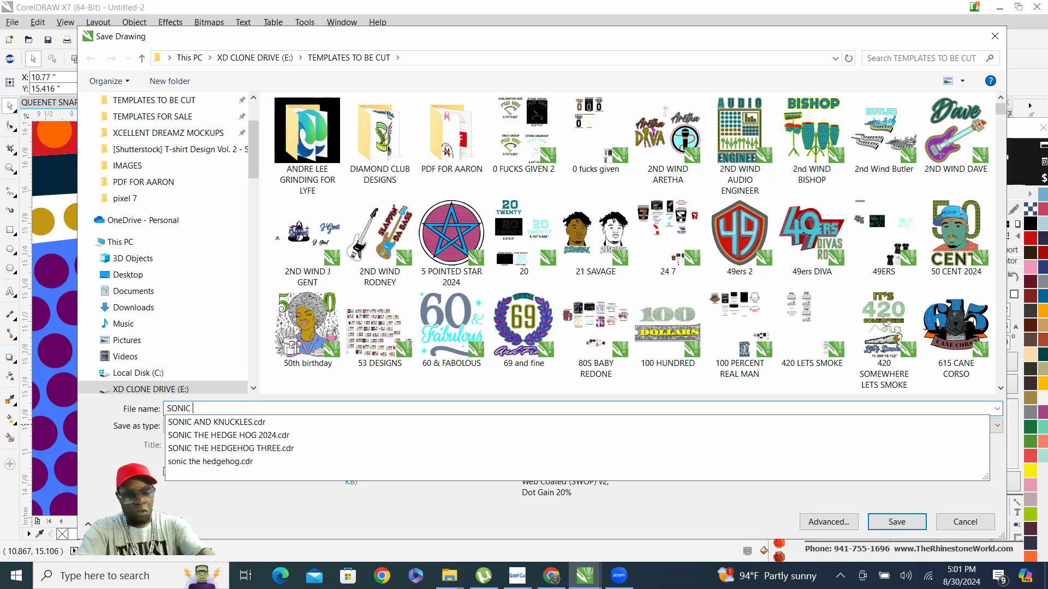
pyautogui.click(895, 522)
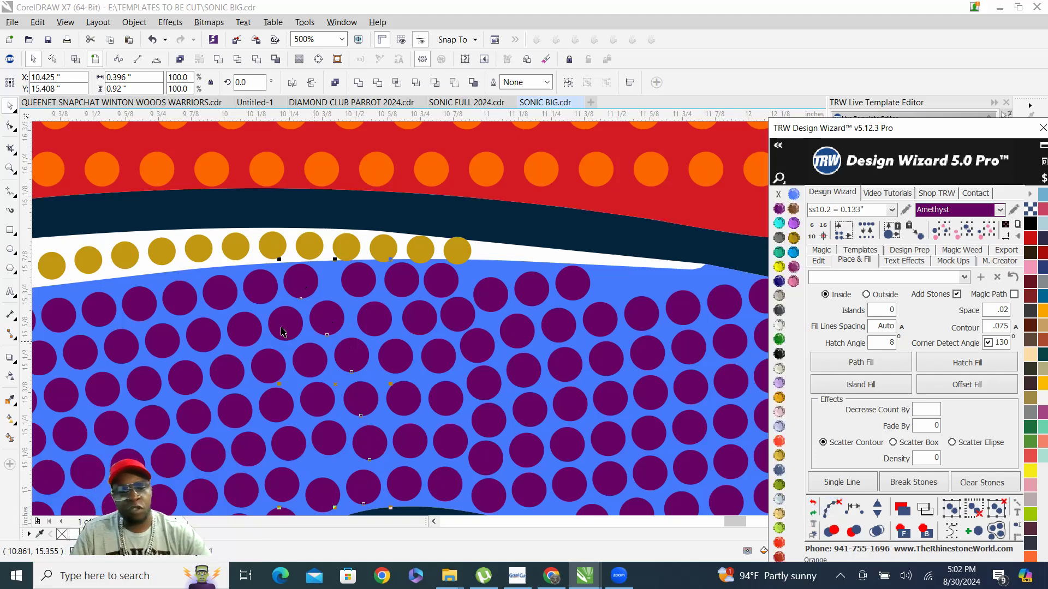
# - Respace a crooked column of purple stones evenly with TRW Respace Stones and clear the guide path
pyautogui.click(261, 286)
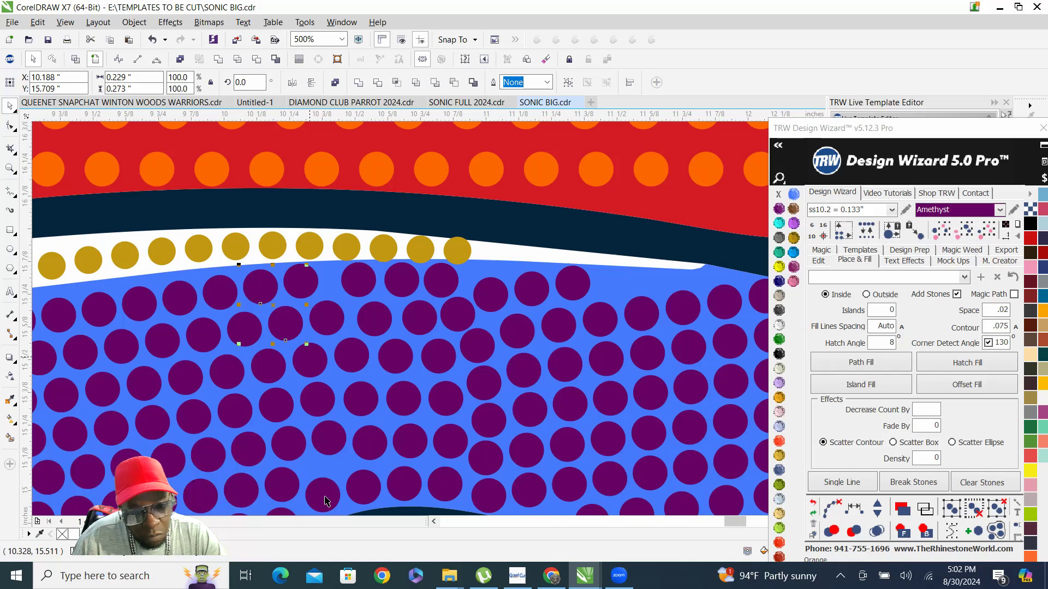
pyautogui.click(853, 509)
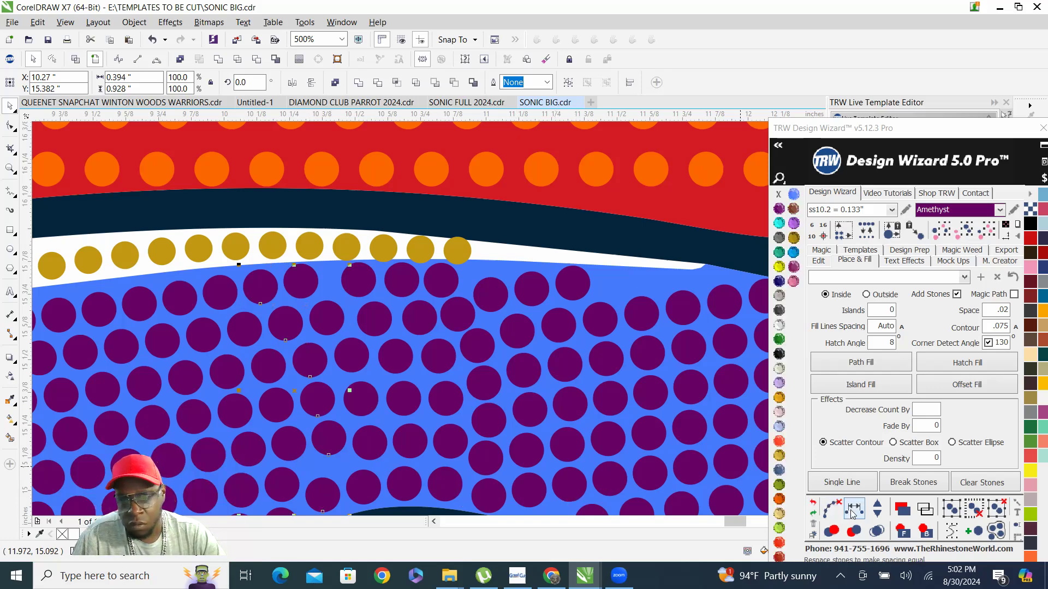
pyautogui.click(830, 509)
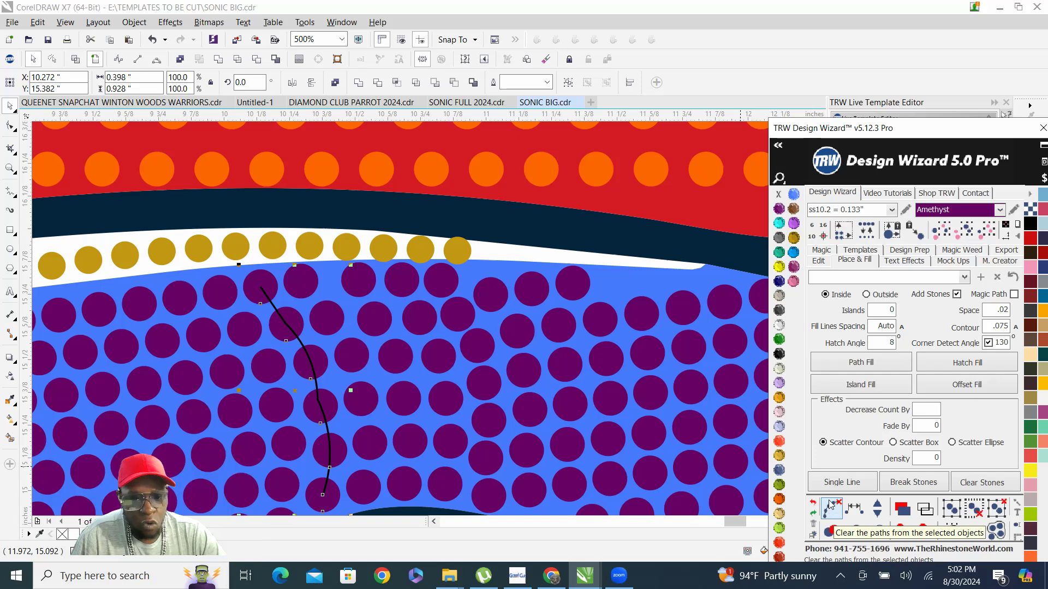
pyautogui.click(831, 511)
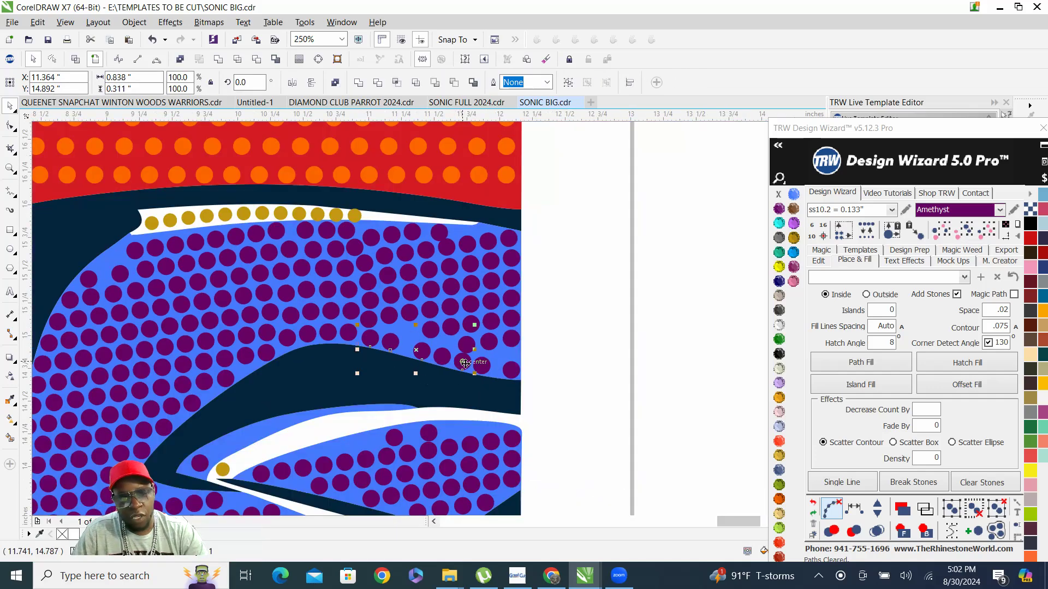
# - Respace the row along the dark head edge, adding then removing one stone to fit
pyautogui.click(310, 39)
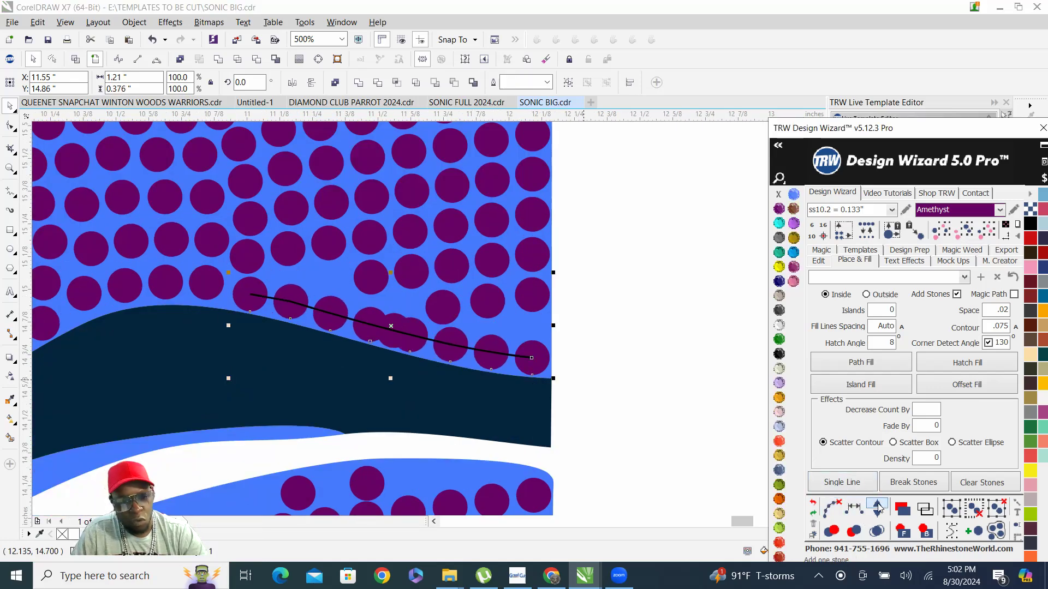
pyautogui.click(875, 509)
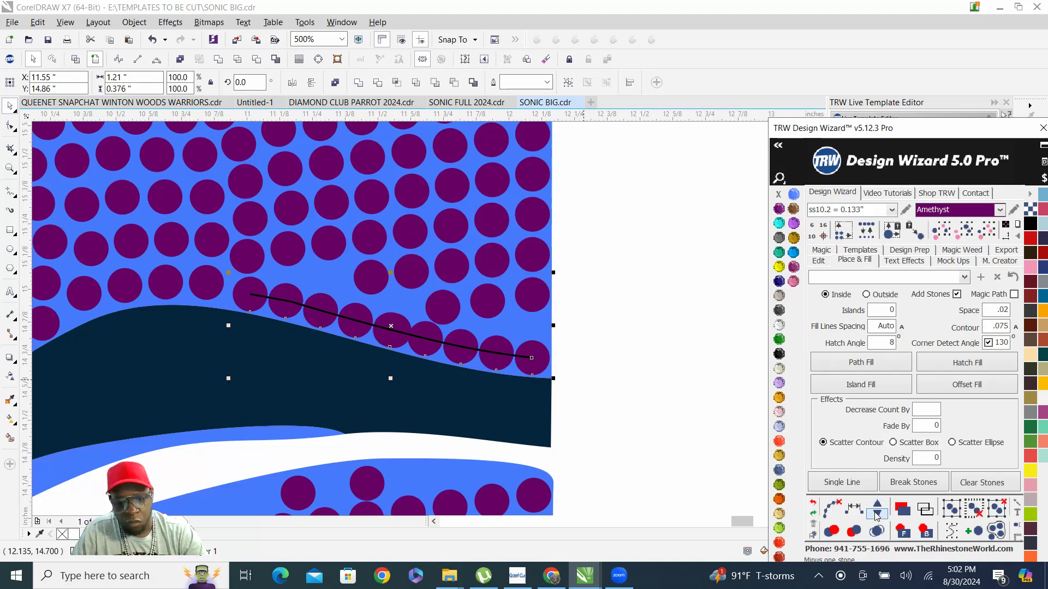
pyautogui.click(876, 512)
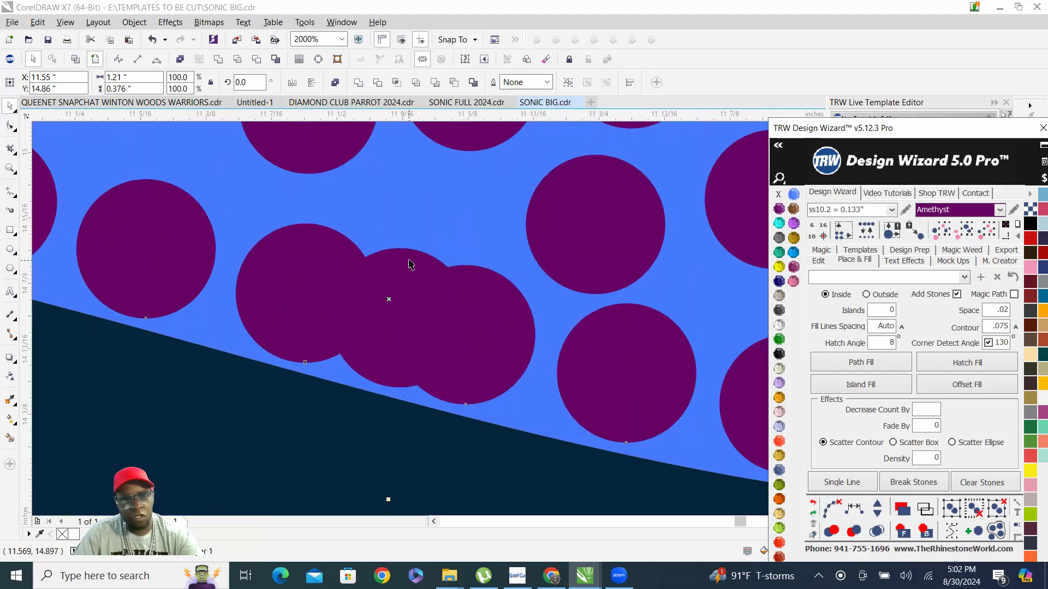
pyautogui.moveTo(539, 354)
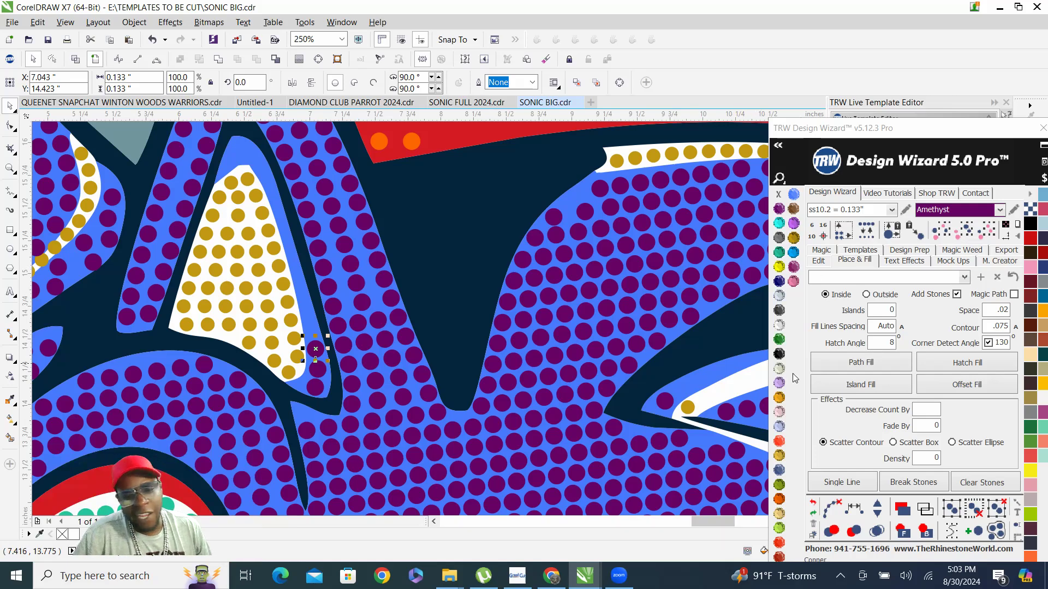
pyautogui.moveTo(882, 347)
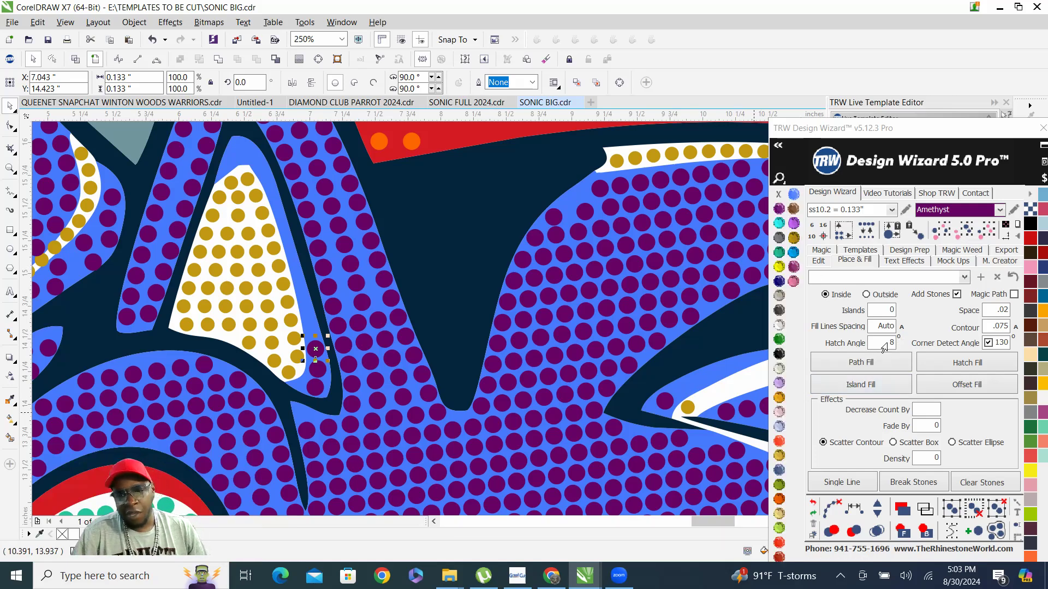